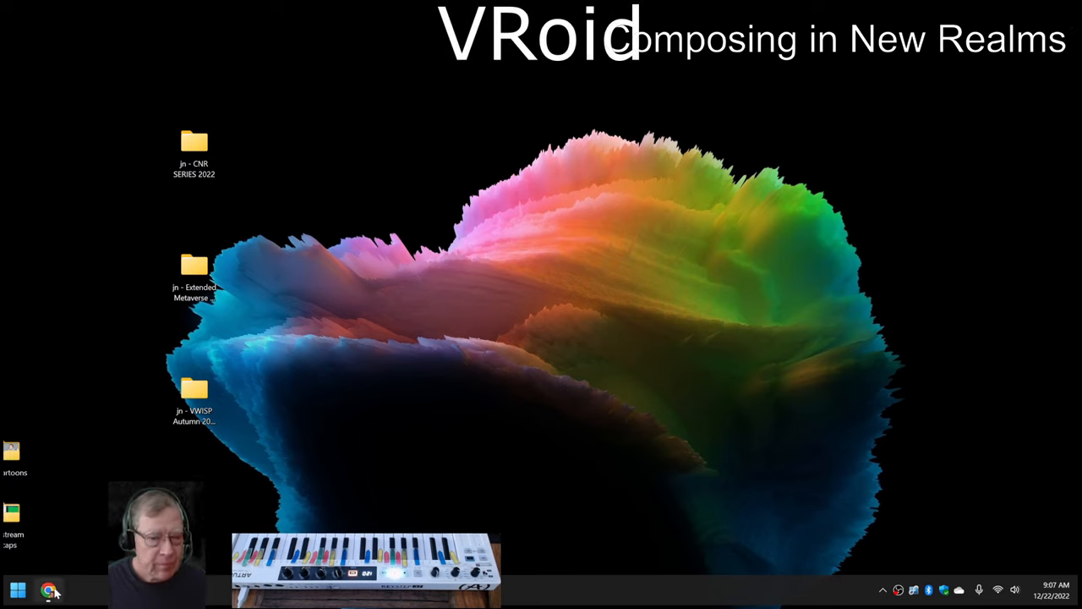
- Search Google for "vroid" in Chrome and land on the VRoid Studio homepage
left_click(49, 588)
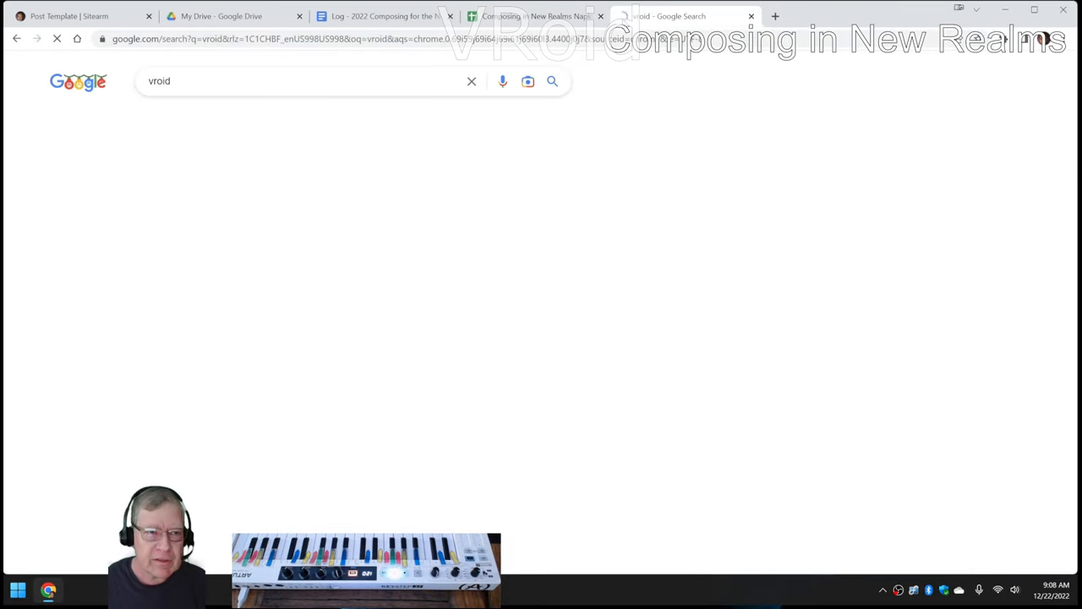
left_click(551, 82)
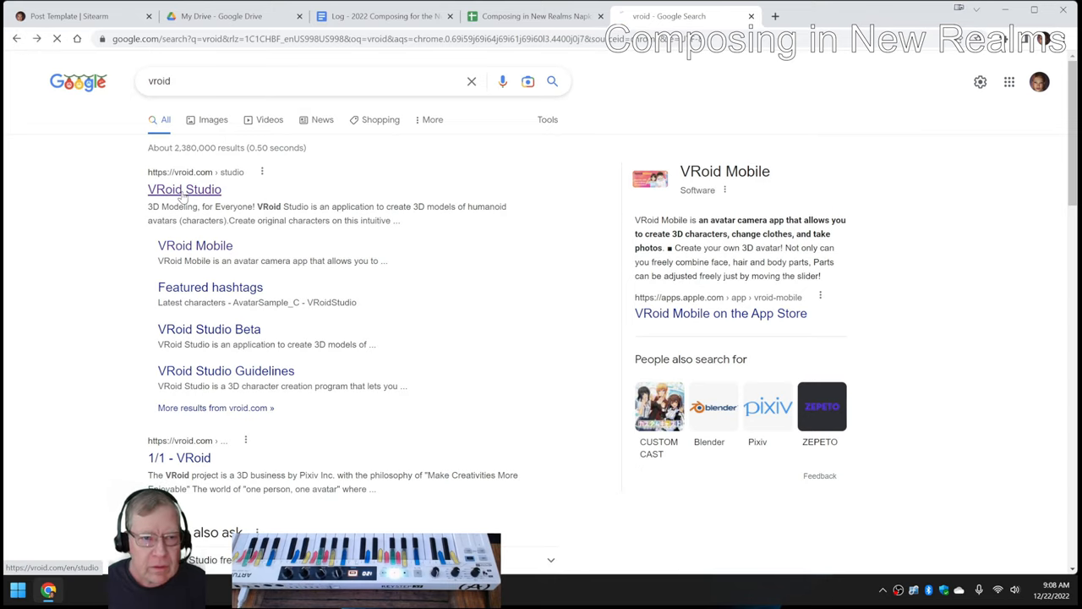
left_click(184, 190)
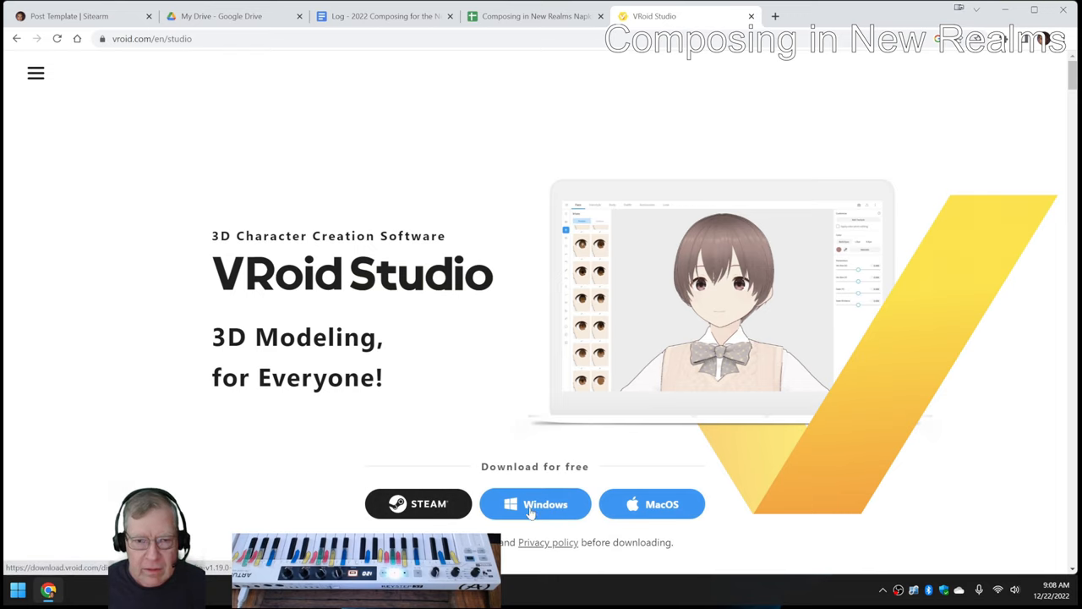
- Scroll down the VRoid Studio site past its download options
scroll("down", 3)
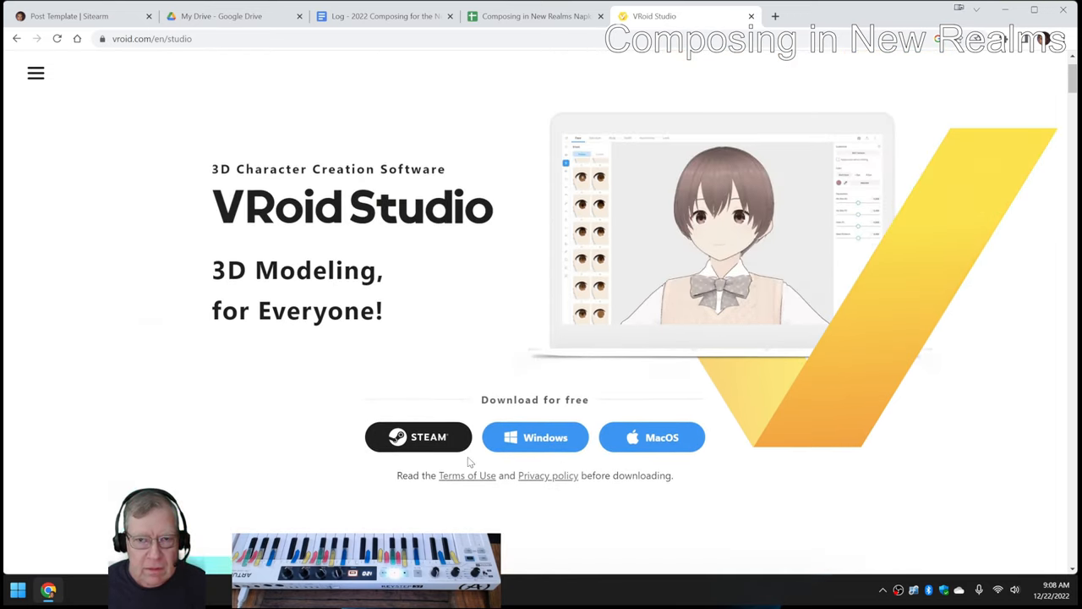
scroll("down", 3)
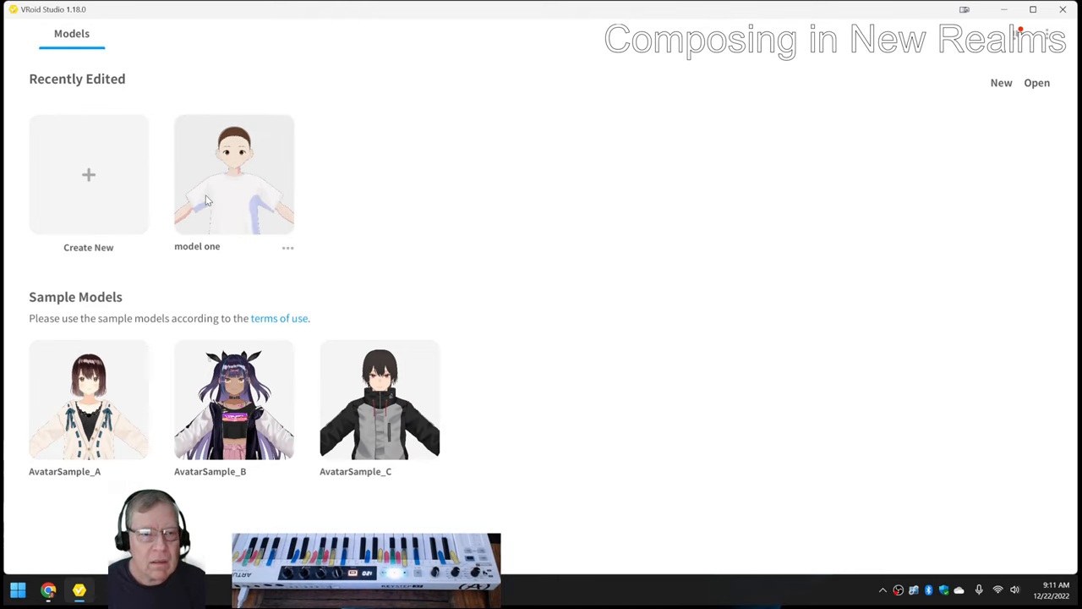
- Load model one into the editor and browse its Hairstyle Sets presets
double_click(234, 173)
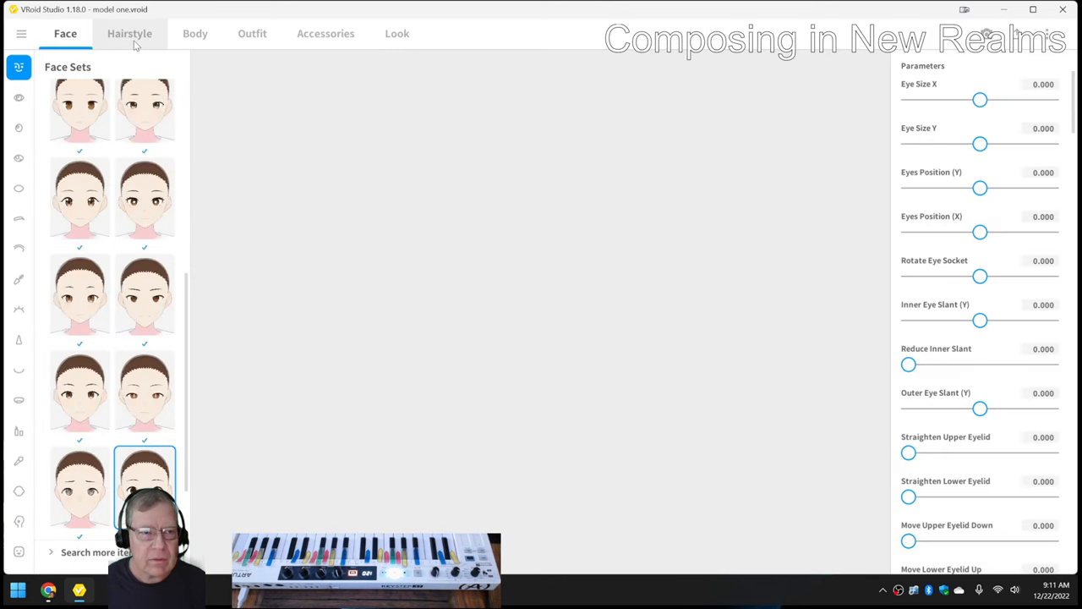
left_click(129, 34)
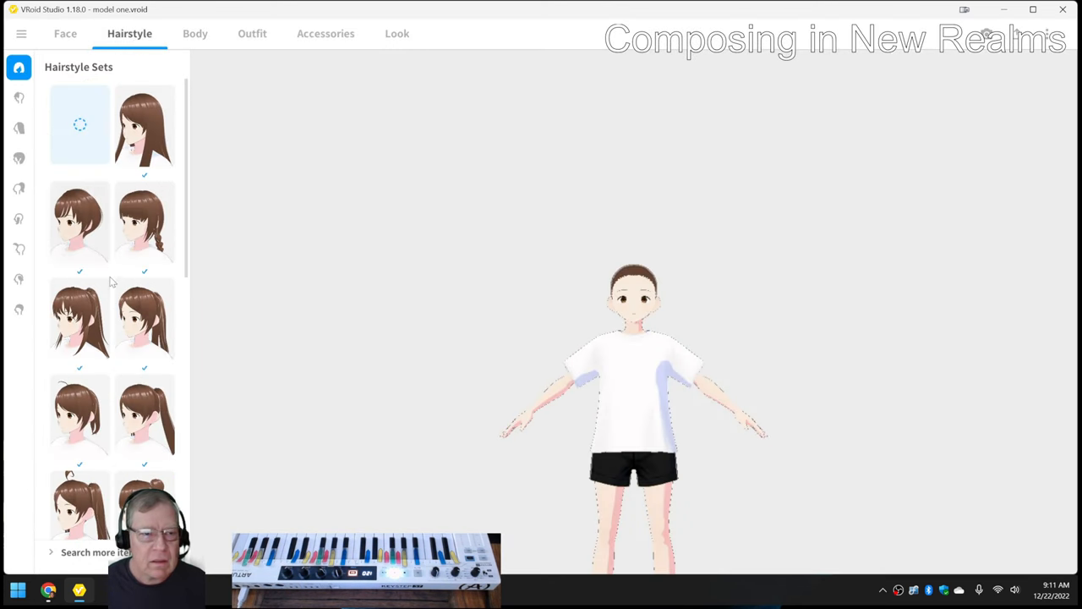
scroll("down", 3)
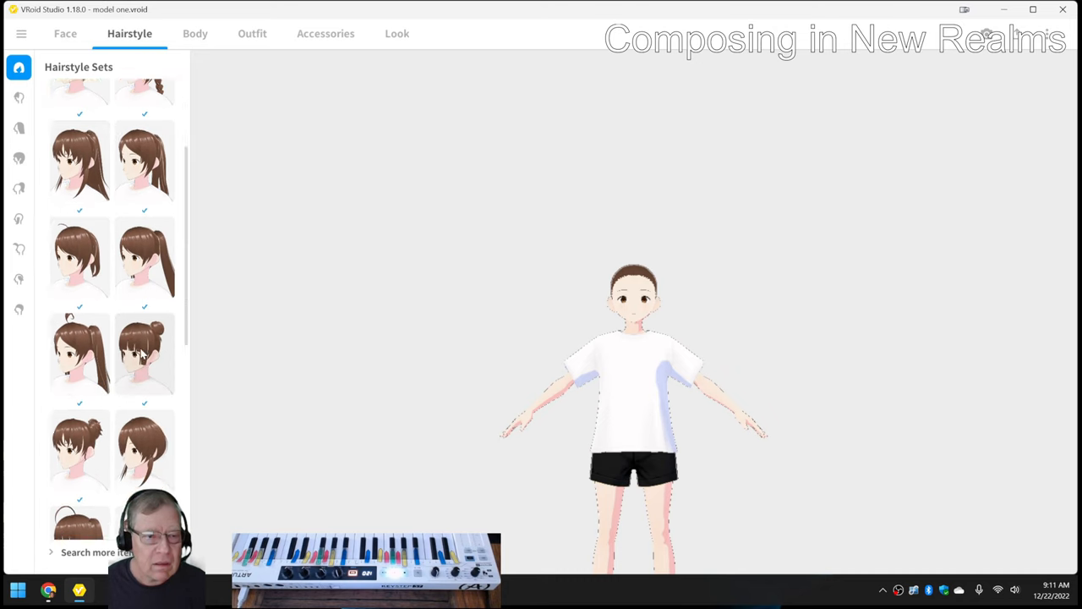
scroll("down", 3)
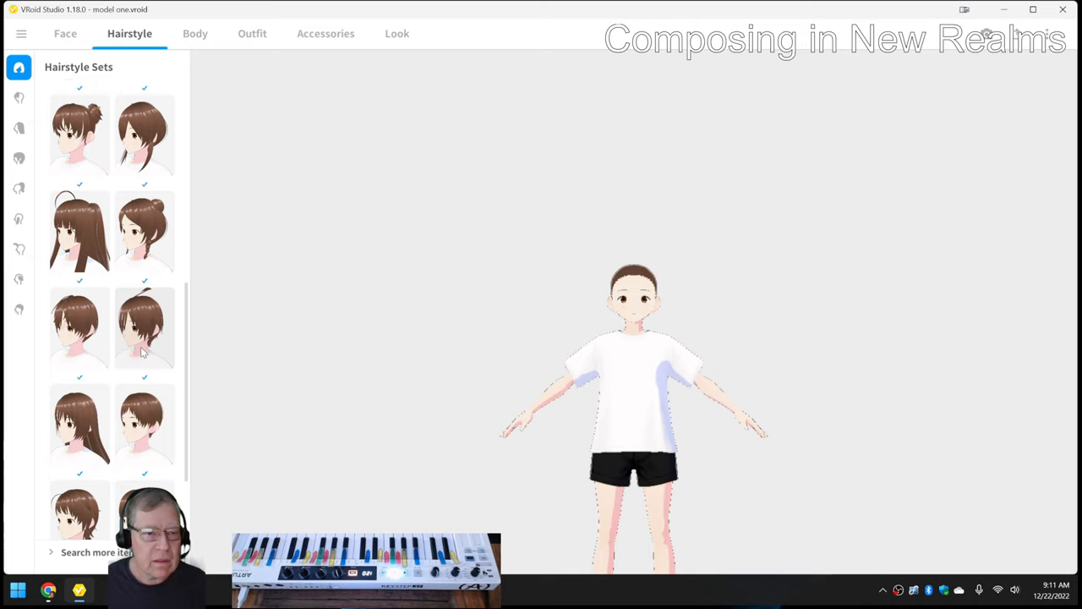
scroll("down", 3)
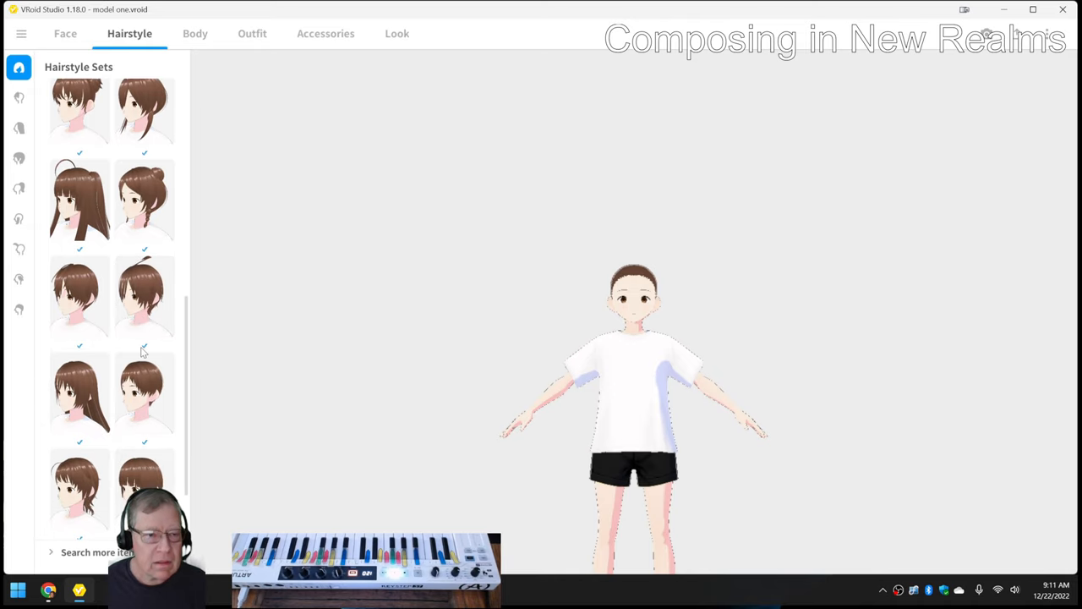
- Preview short, bob, tousled, shaggy and long straight hairstyle presets on the avatar
left_click(79, 296)
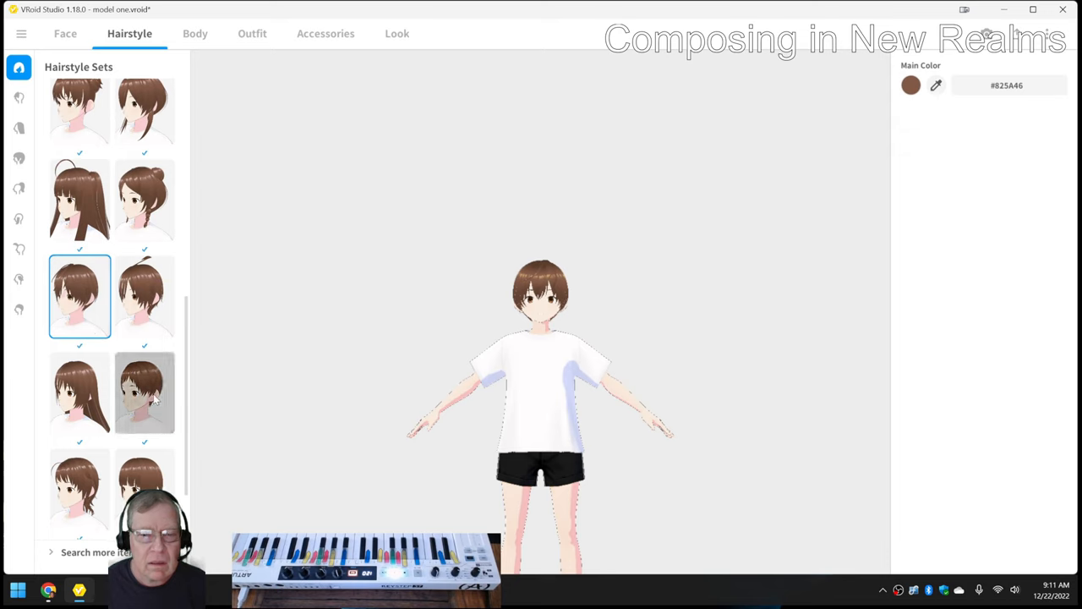
left_click(144, 392)
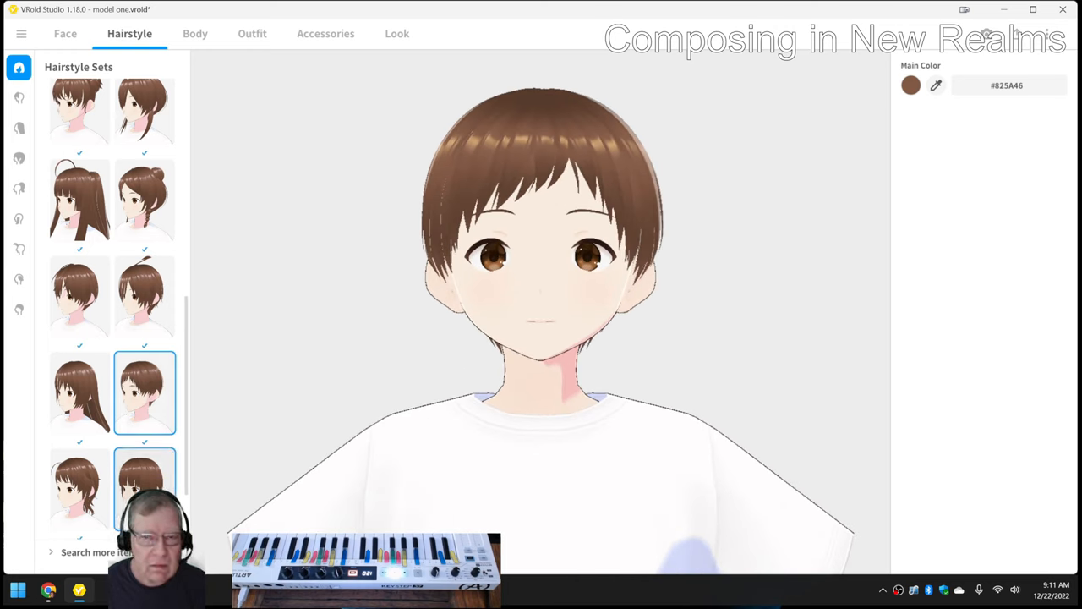
left_click(143, 385)
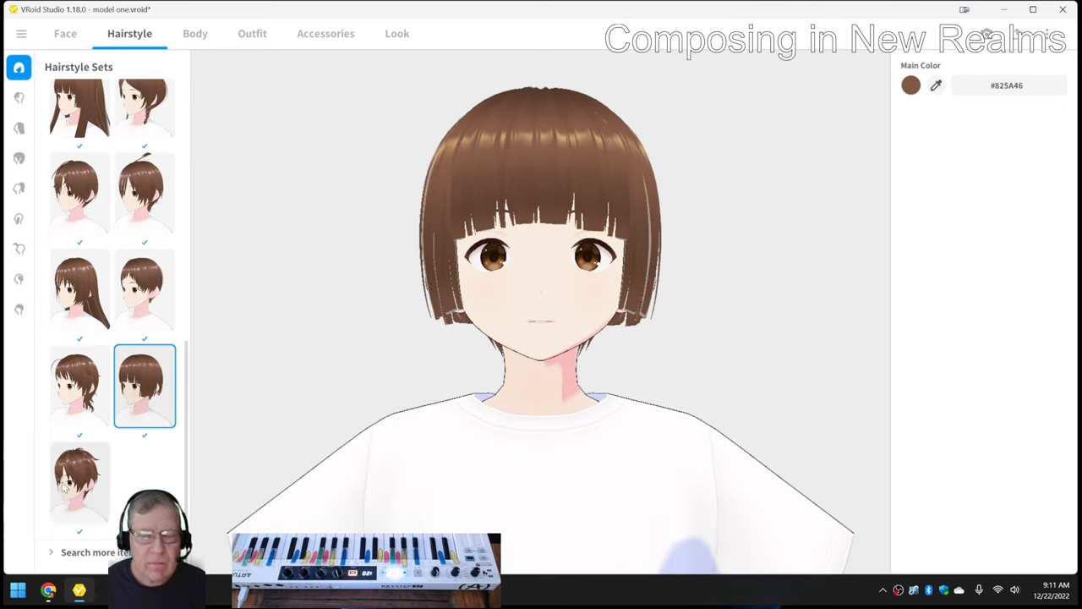
left_click(80, 482)
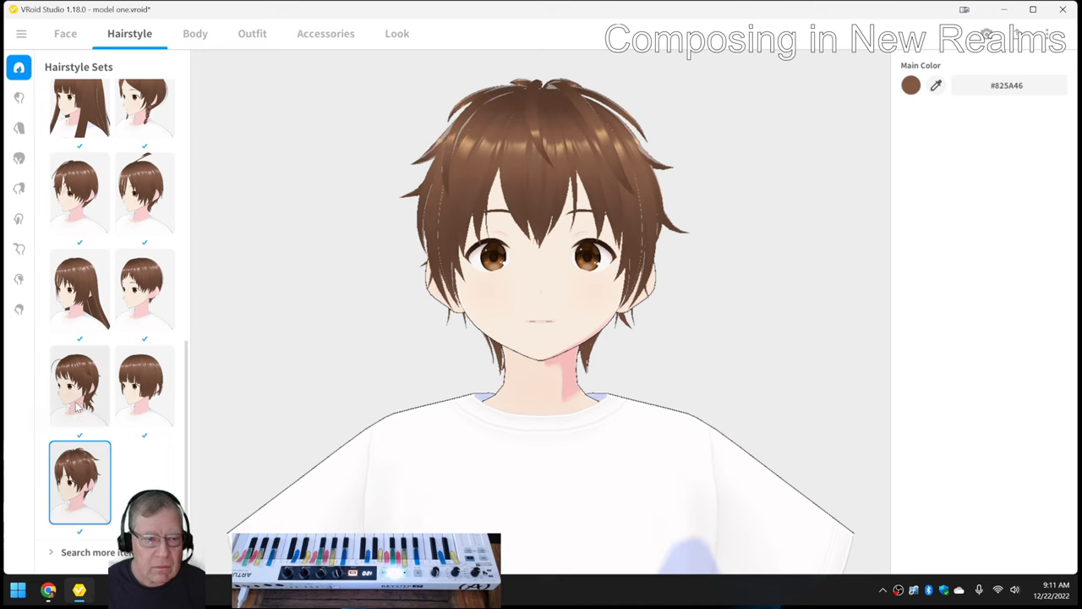
left_click(80, 385)
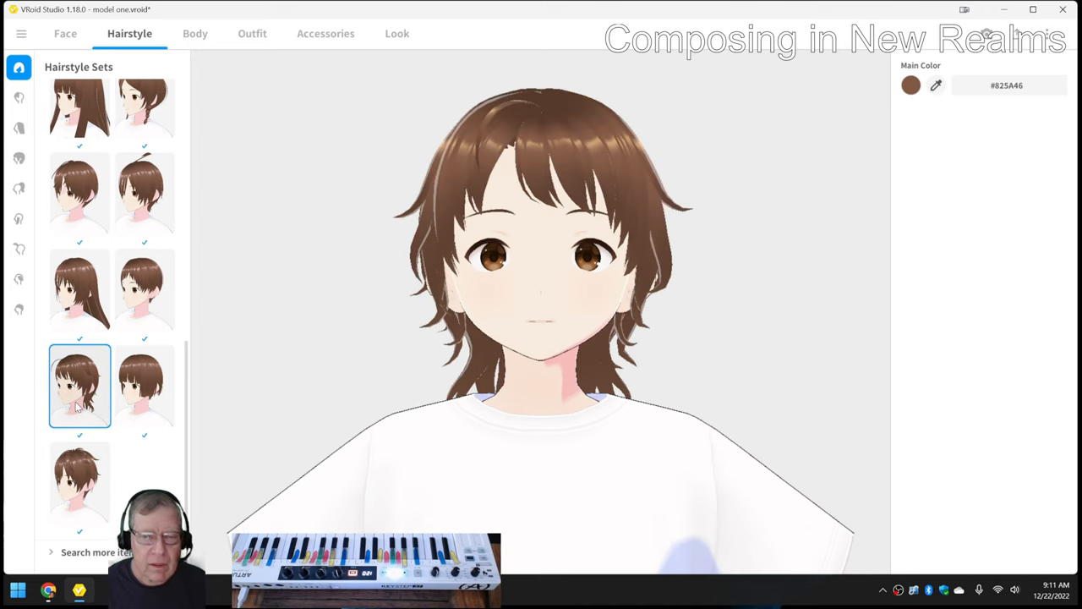
left_click(80, 289)
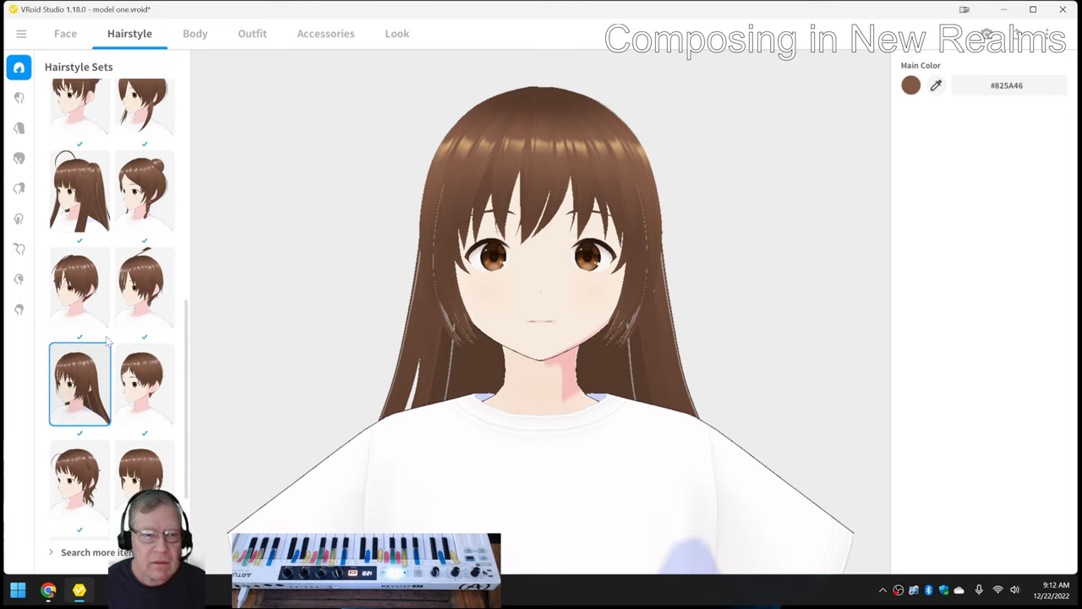
- Settle on the brown bob with straight bangs and move on to body editing
scroll("down", 3)
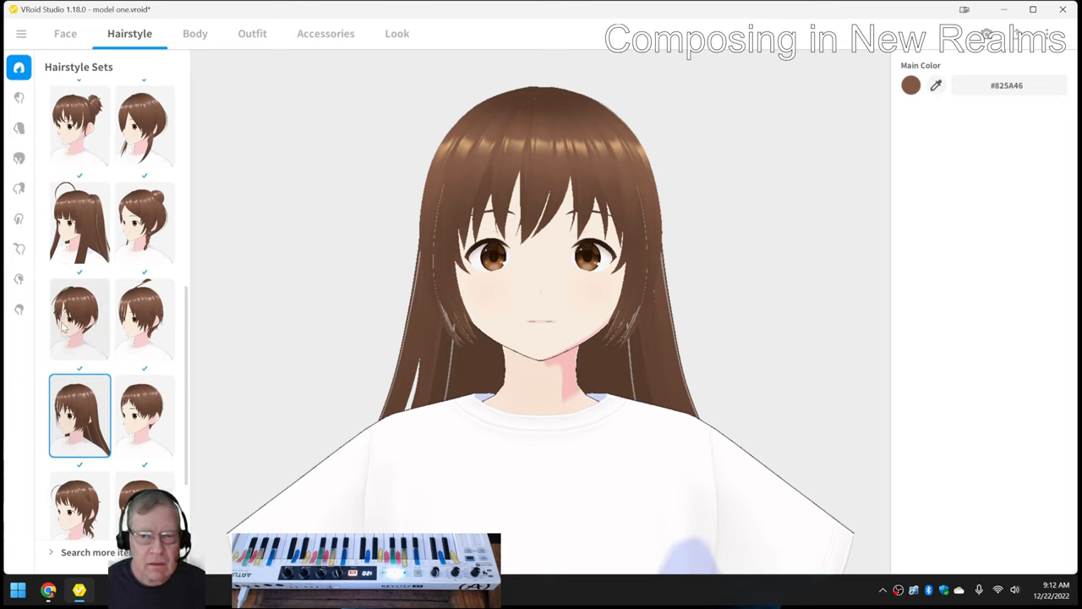
left_click(144, 385)
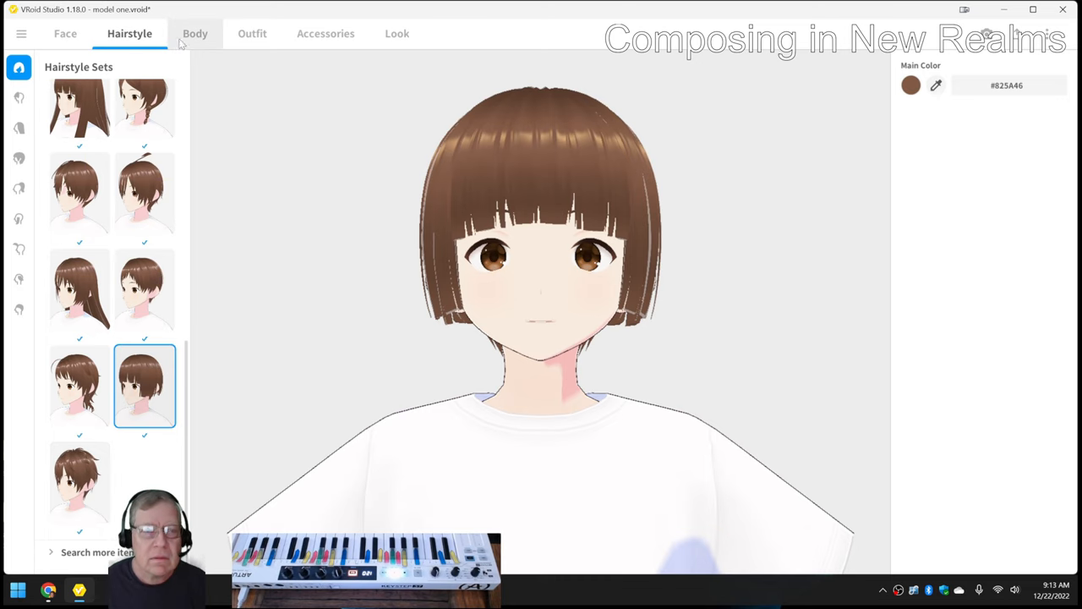
left_click(196, 34)
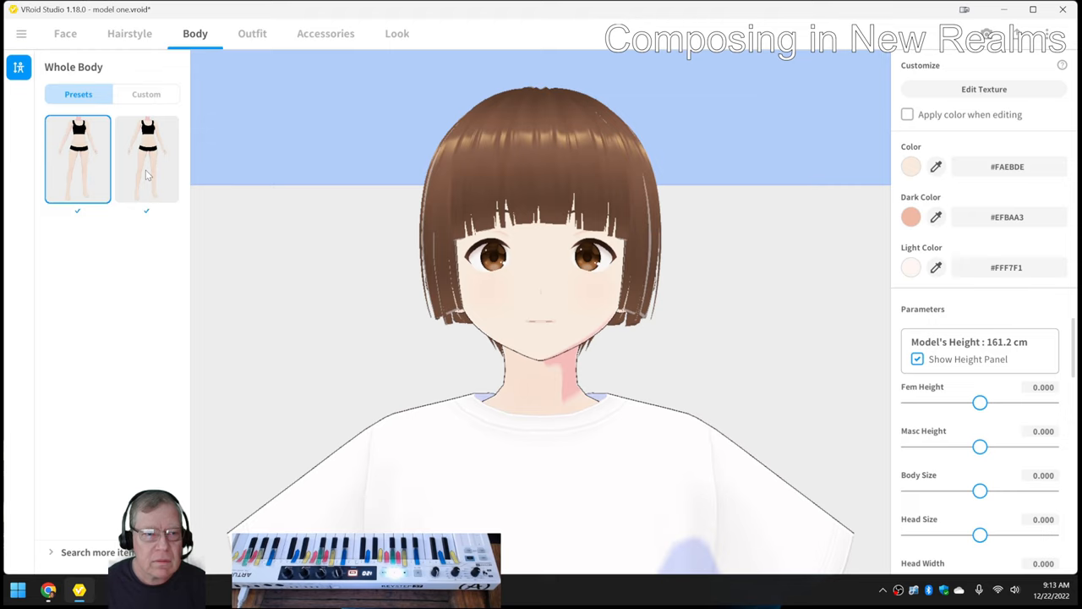
- Apply the second Whole Body preset, making the avatar 161.2 cm tall
left_click(146, 159)
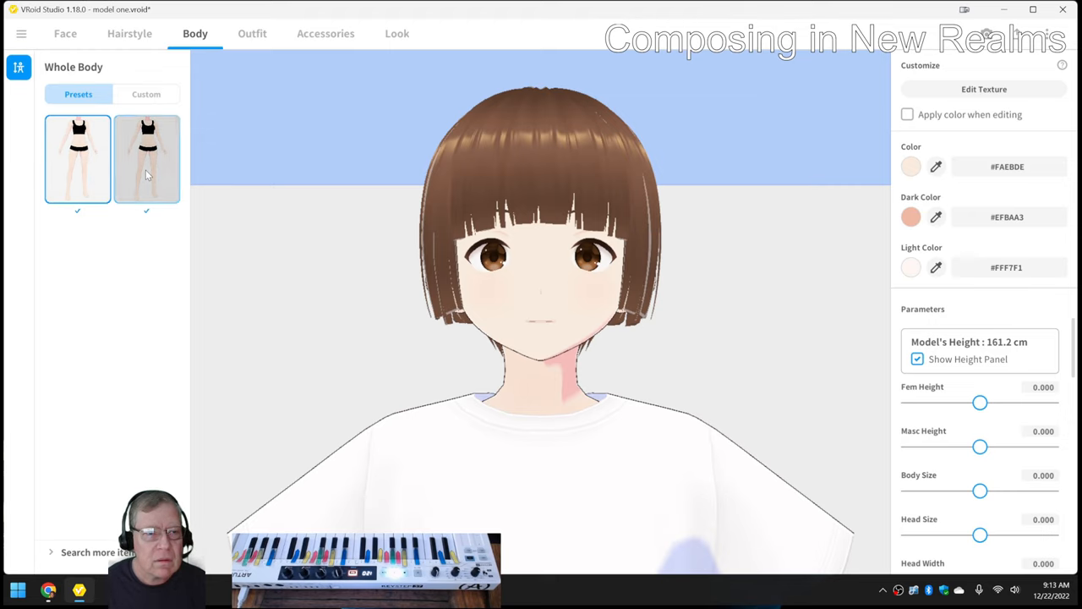
left_click(145, 159)
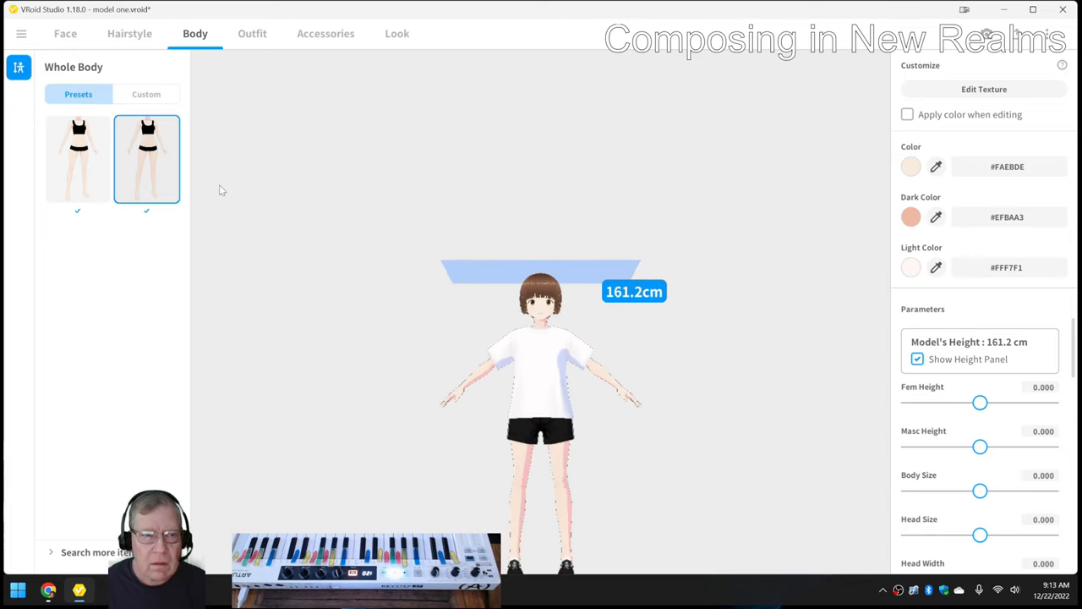
- Dress the avatar in the black and red military long-coat outfit set
left_click(252, 34)
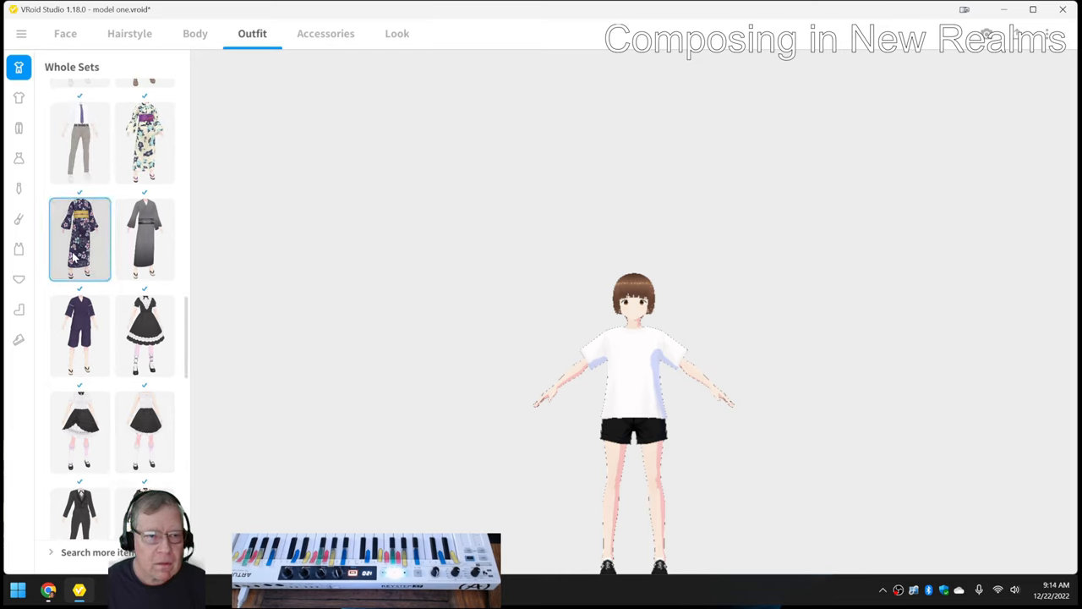
mouse_move(625, 438)
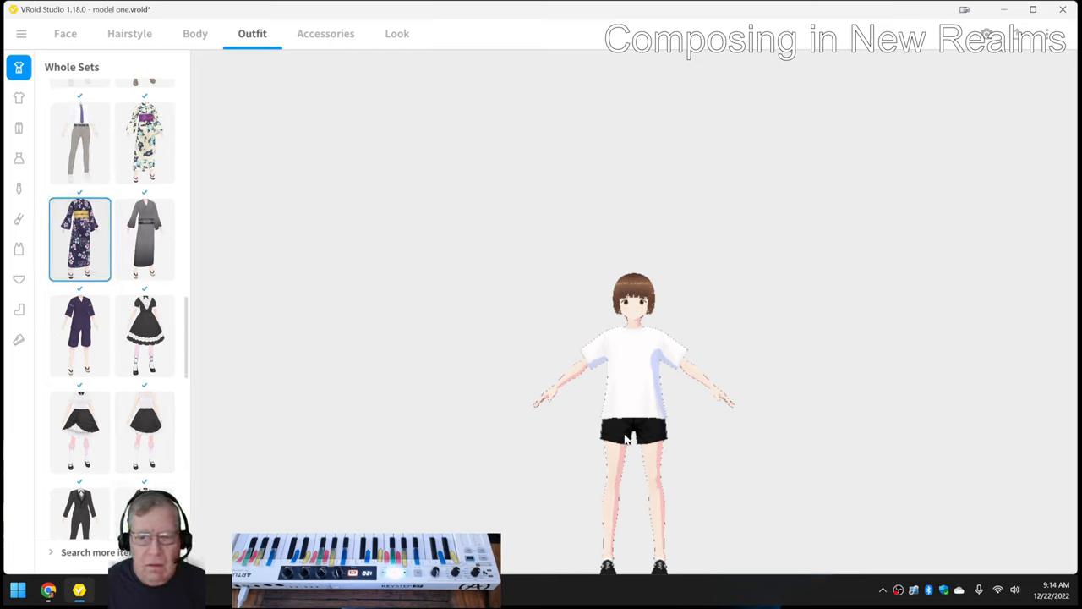
left_click(80, 240)
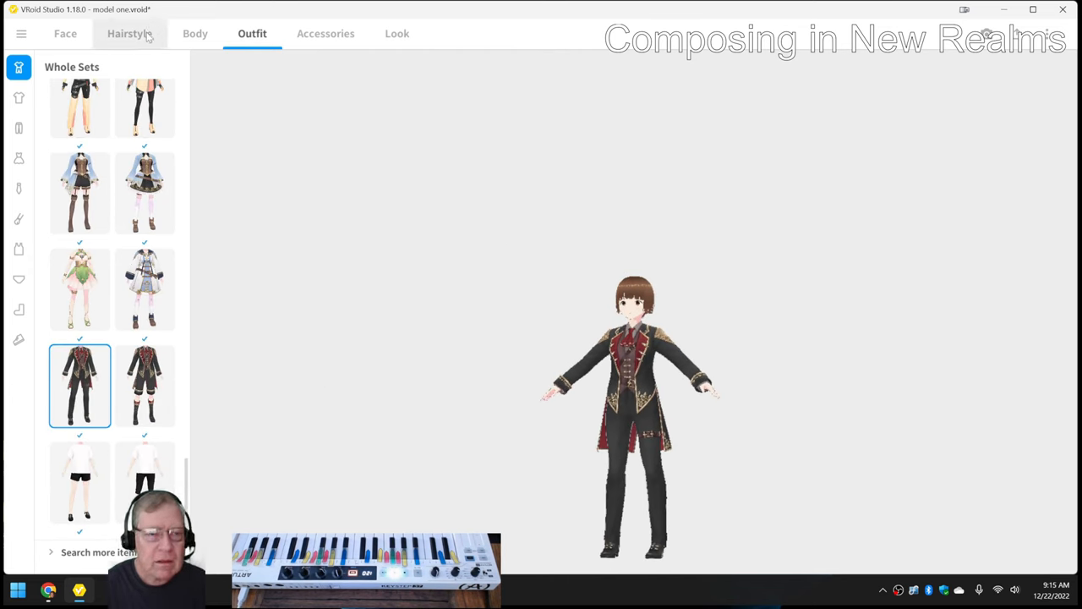
left_click(128, 33)
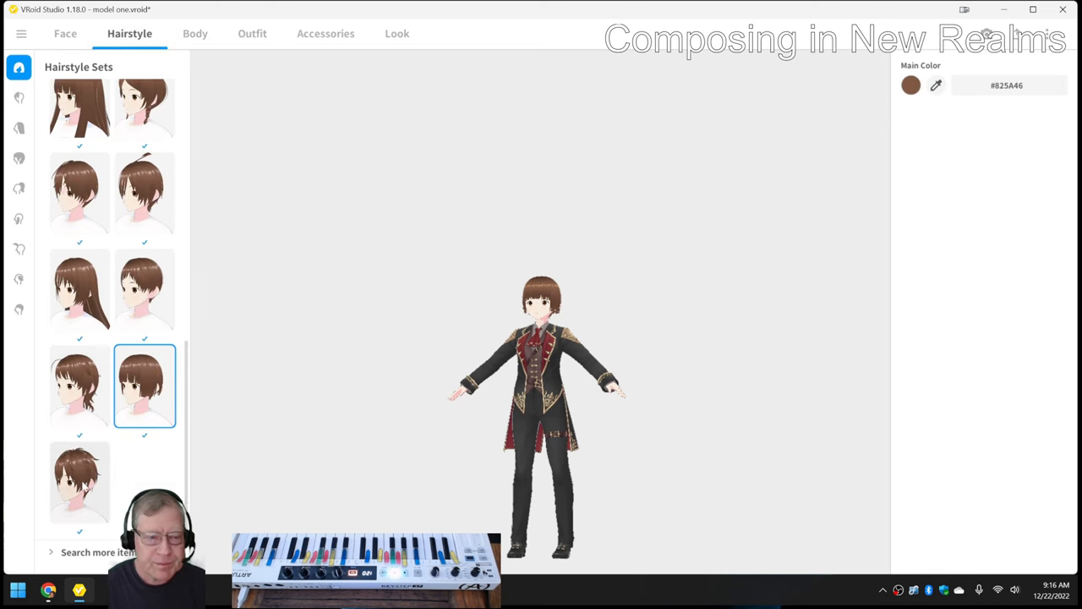
- Try ponytail and bun hairstyles, keep the short tousled brown one, then move to face settings
scroll("down", 3)
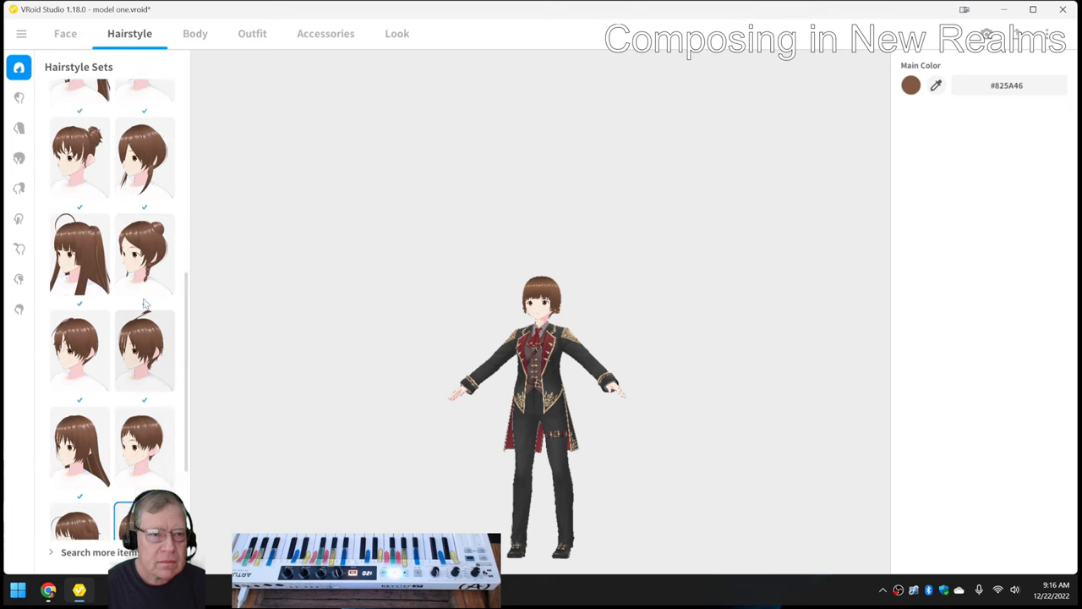
left_click(79, 217)
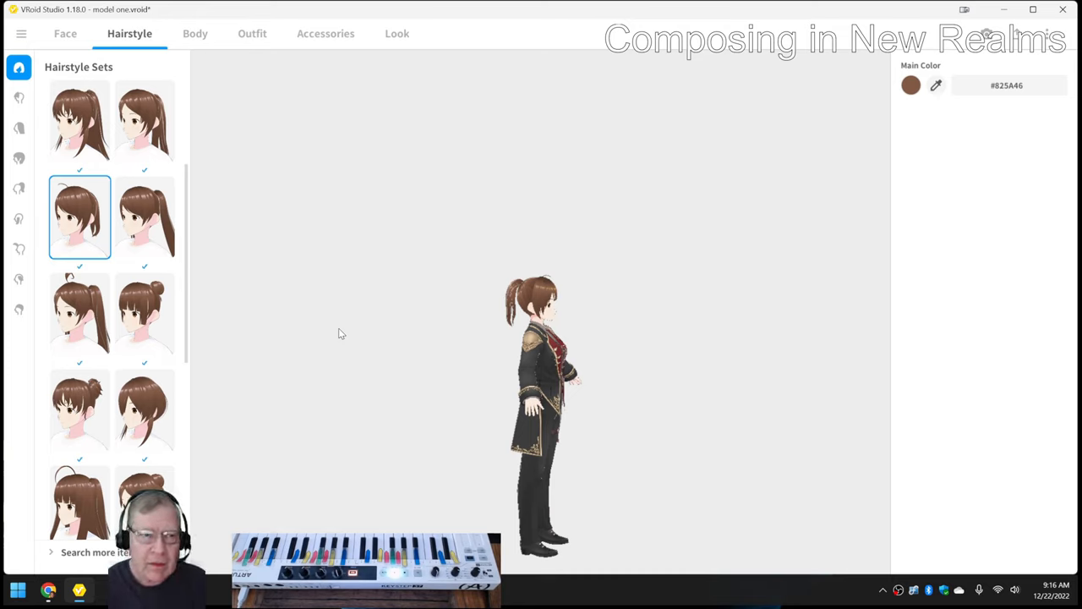
left_click(144, 122)
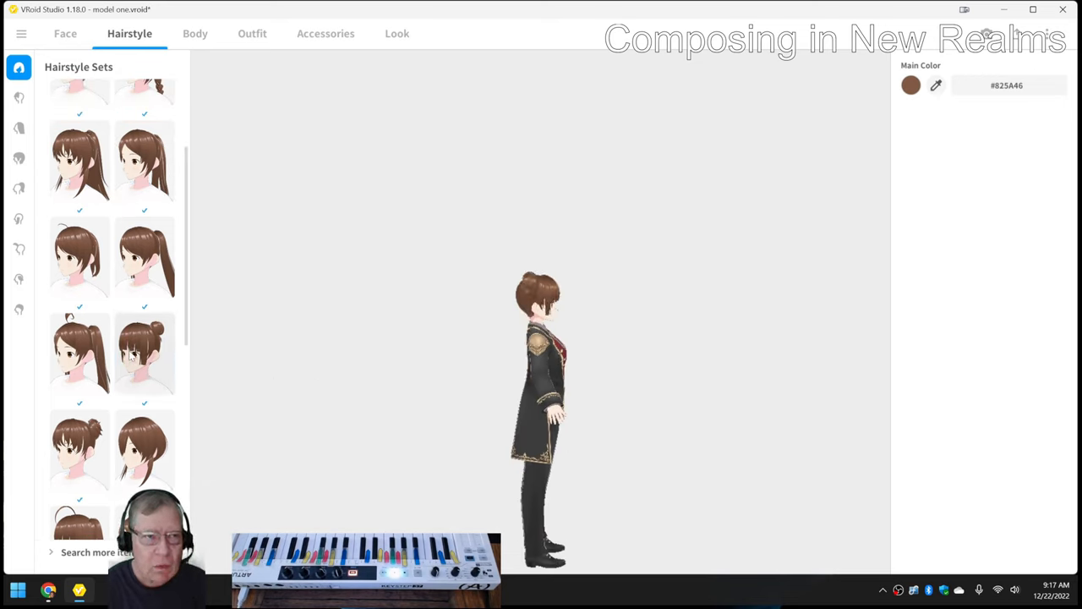
left_click(80, 482)
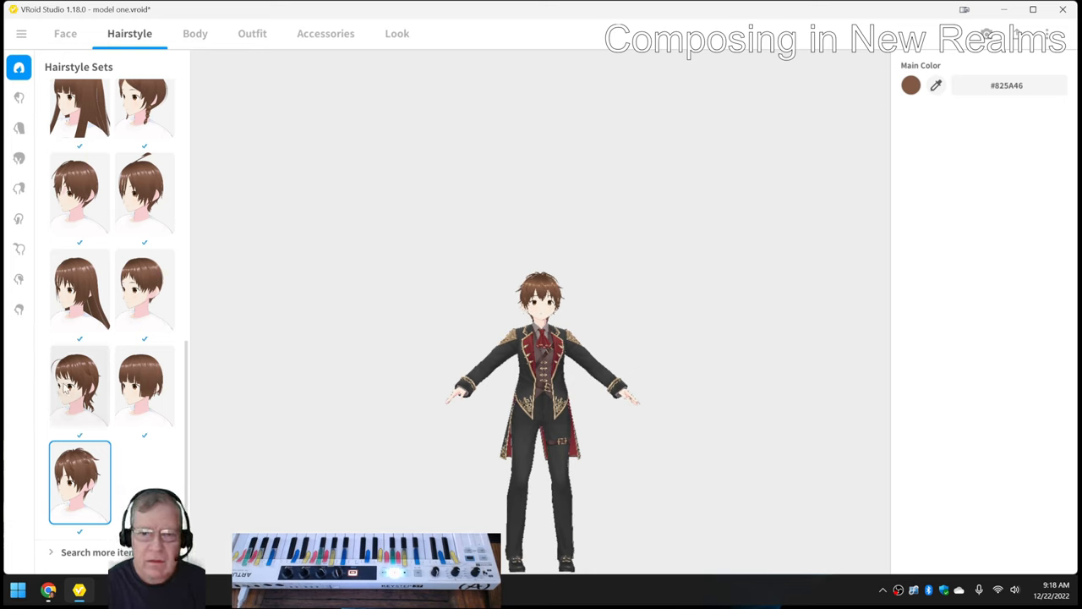
left_click(64, 34)
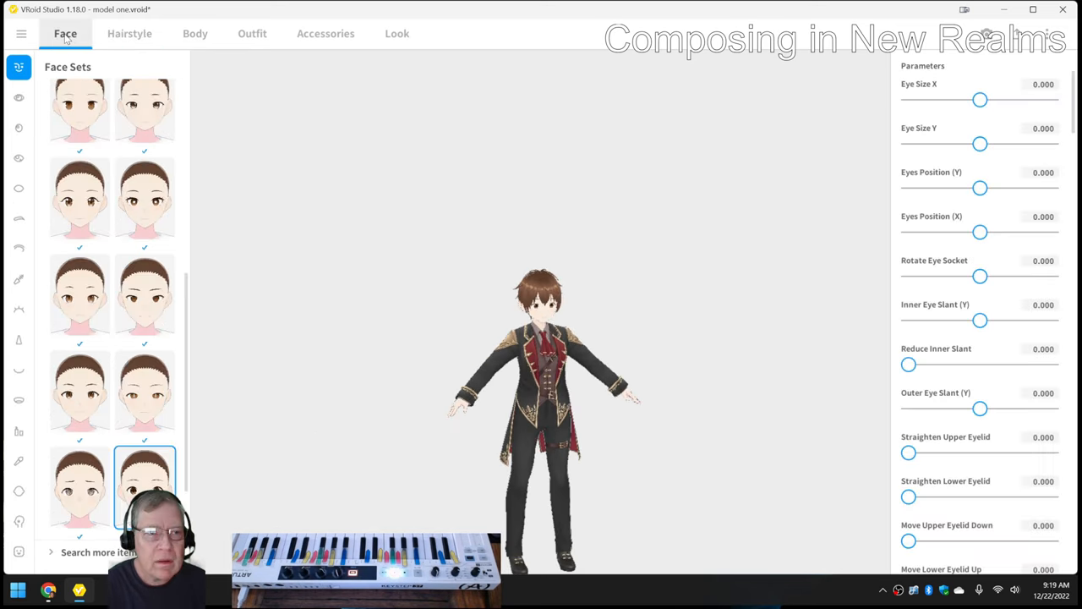
- Launch VMagicMirror and set its settings window beside VRoid Studio
left_click(21, 34)
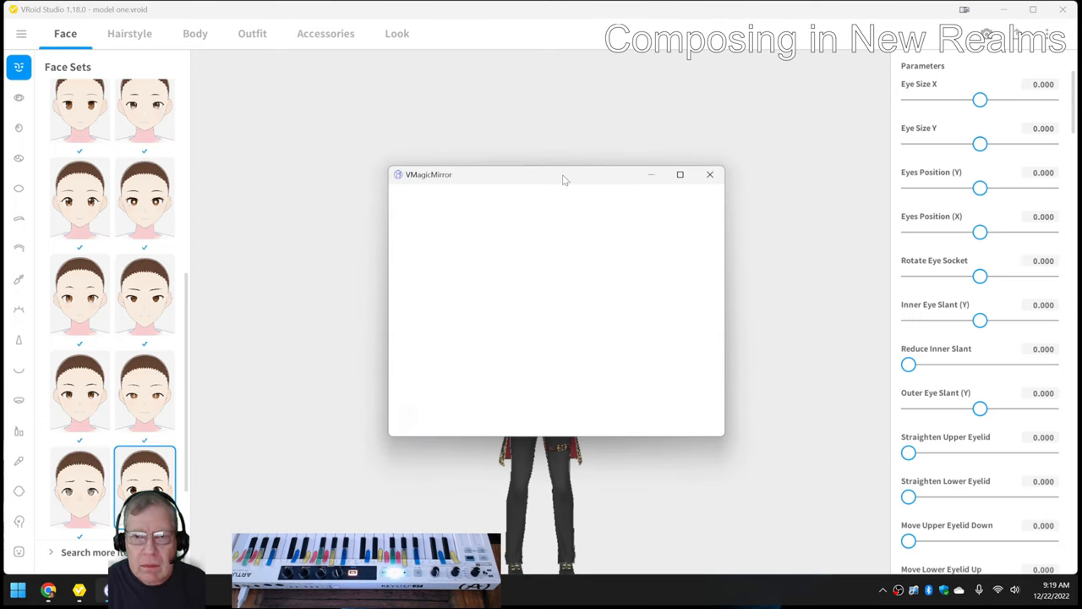
left_click(679, 174)
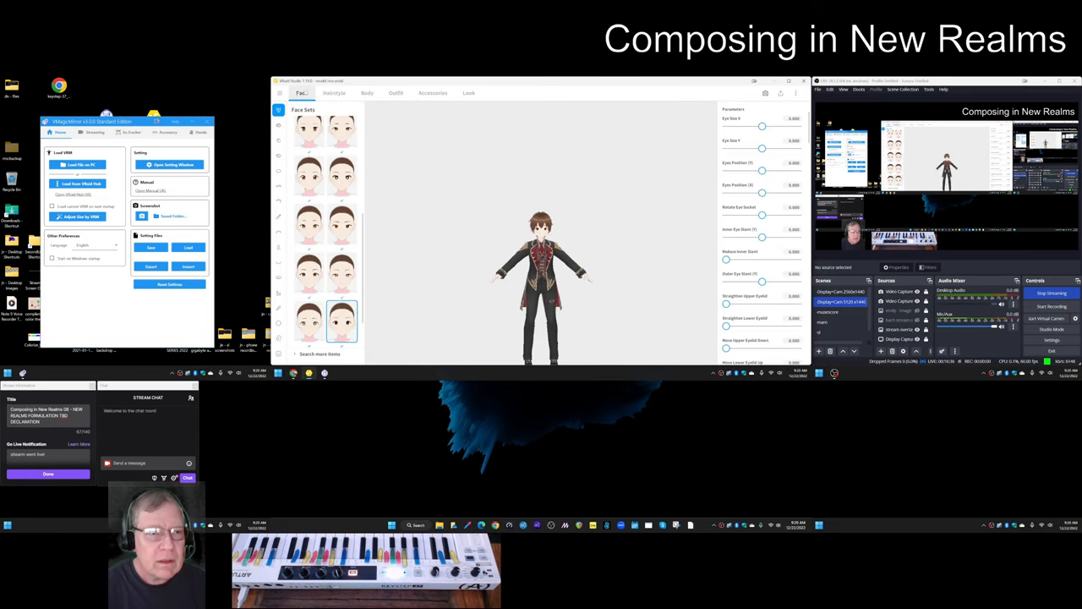
- Save model one into its folder via File > Save
left_click(289, 91)
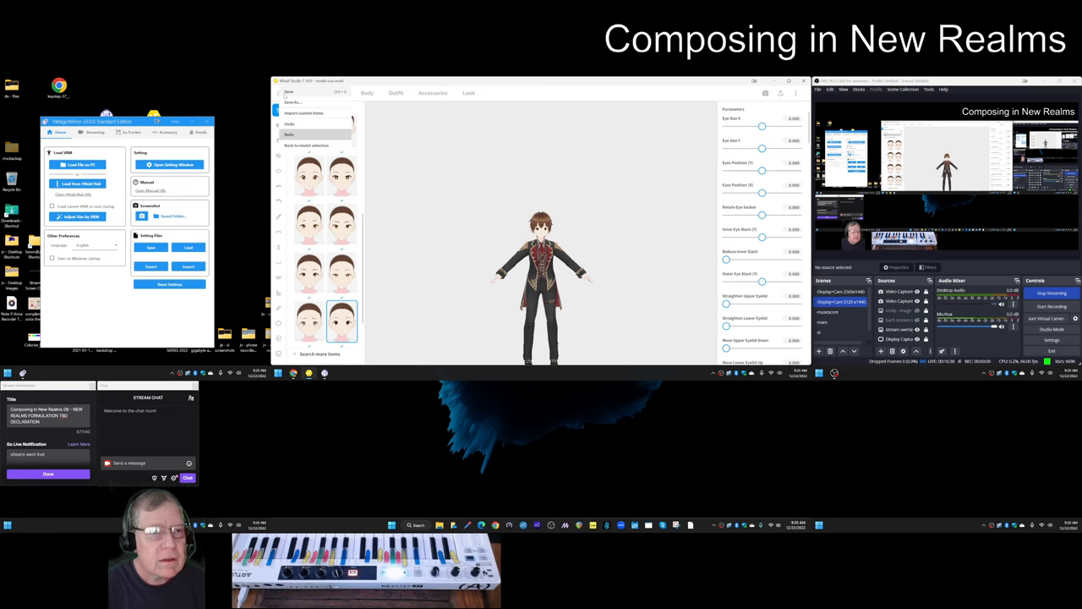
left_click(291, 101)
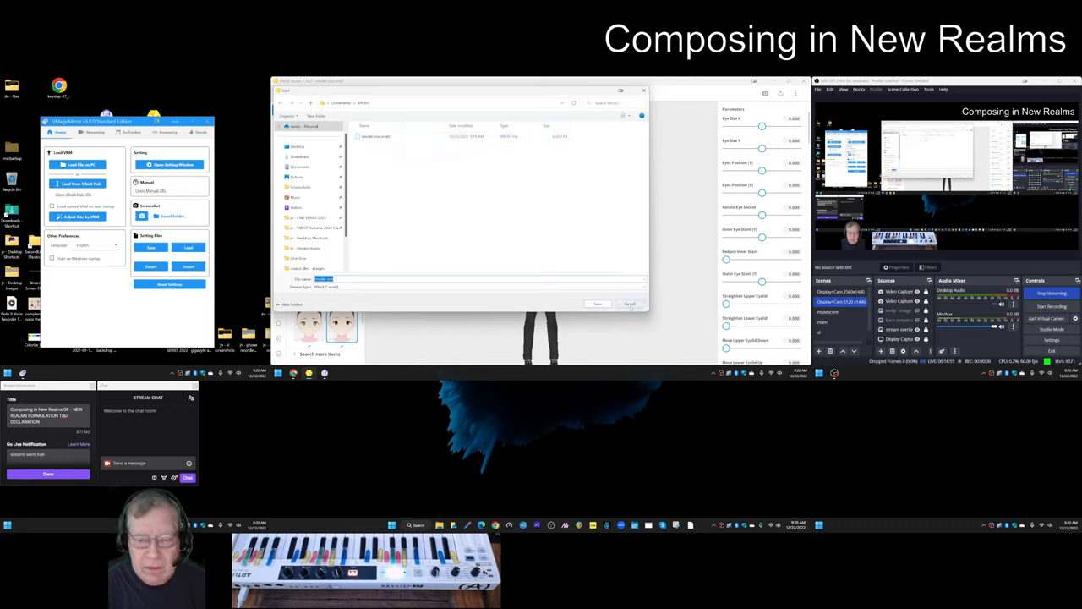
left_click(629, 304)
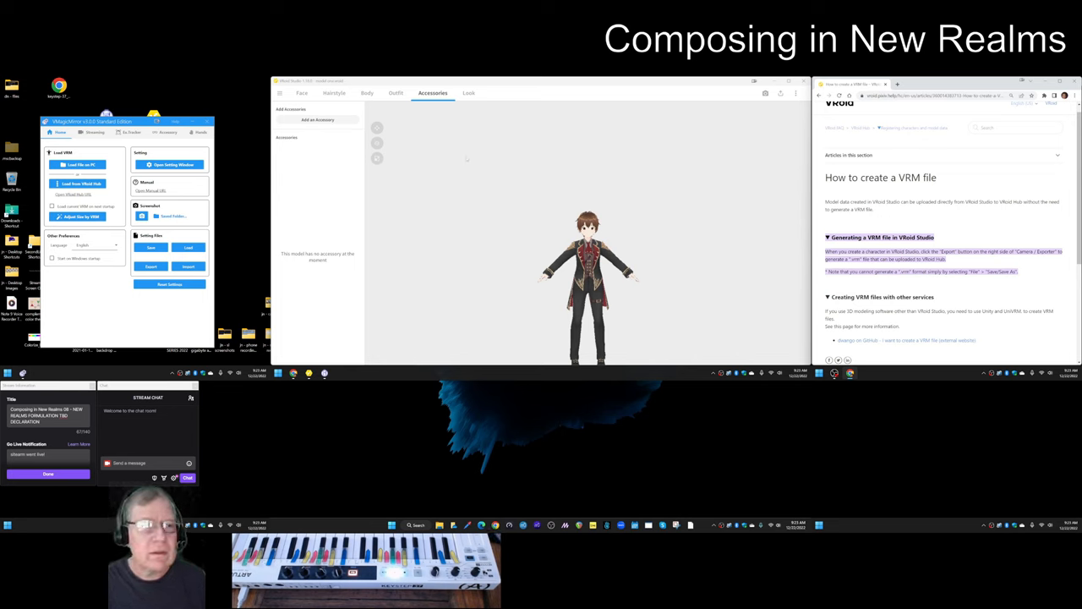
- Export the avatar as a VRM file into its folder
left_click(301, 93)
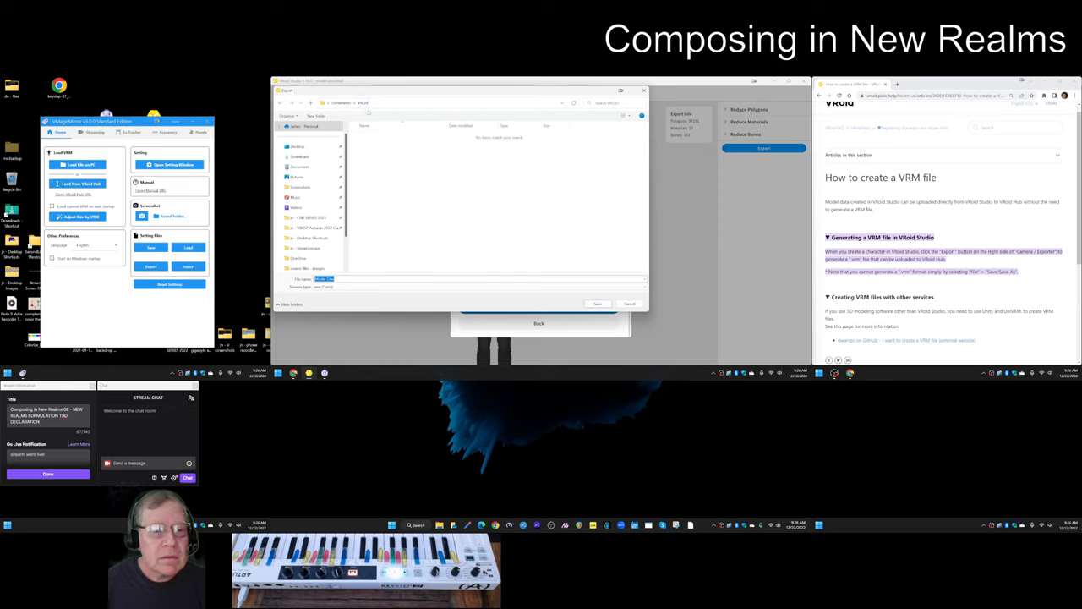
left_click(599, 305)
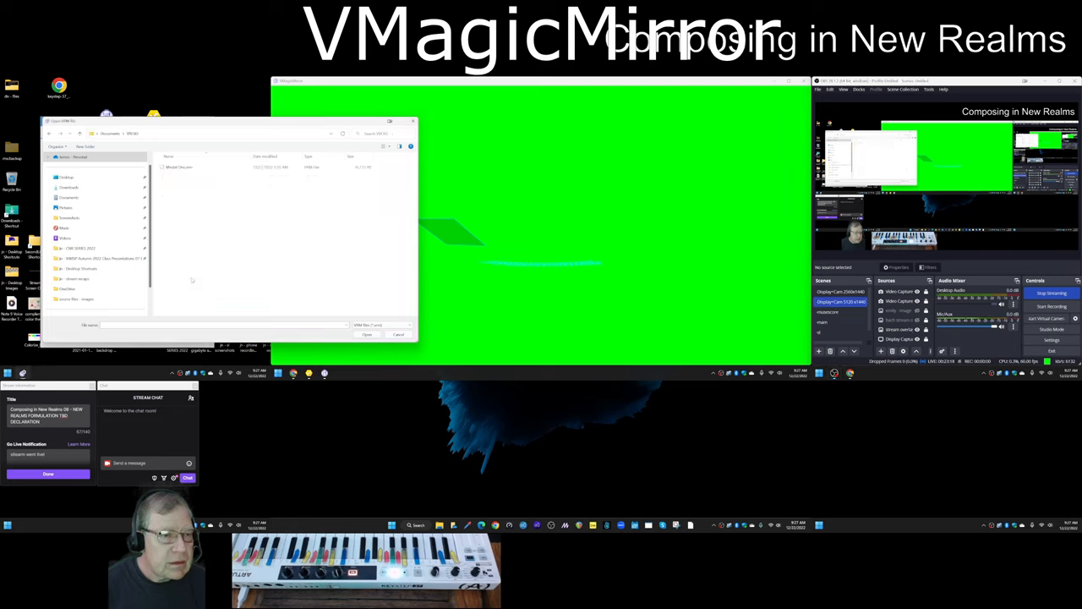
- Load the exported VRM avatar file and confirm the model details
left_click(200, 167)
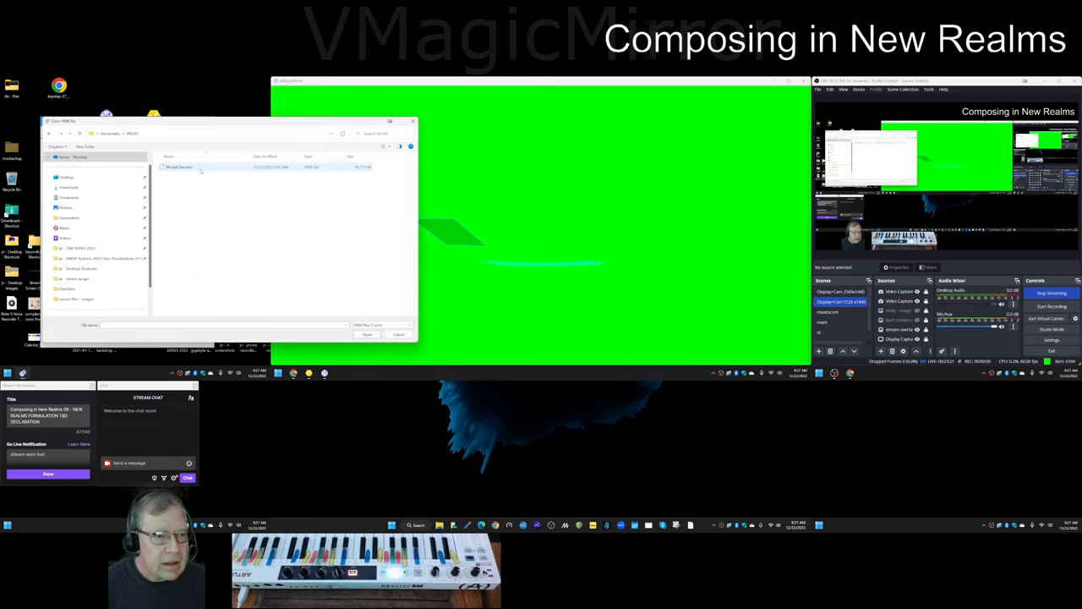
left_click(365, 335)
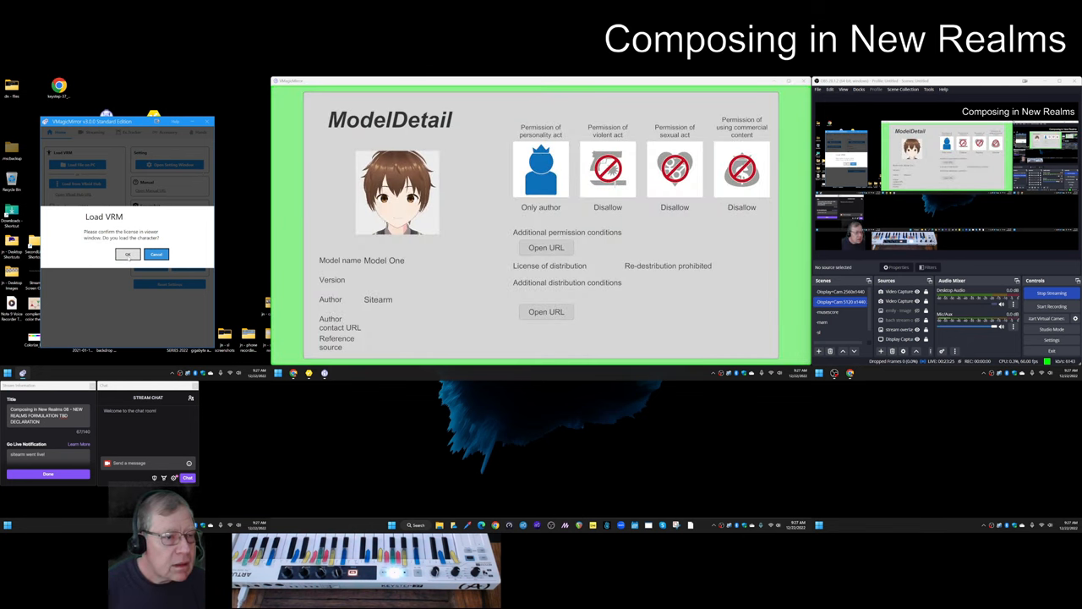
left_click(129, 254)
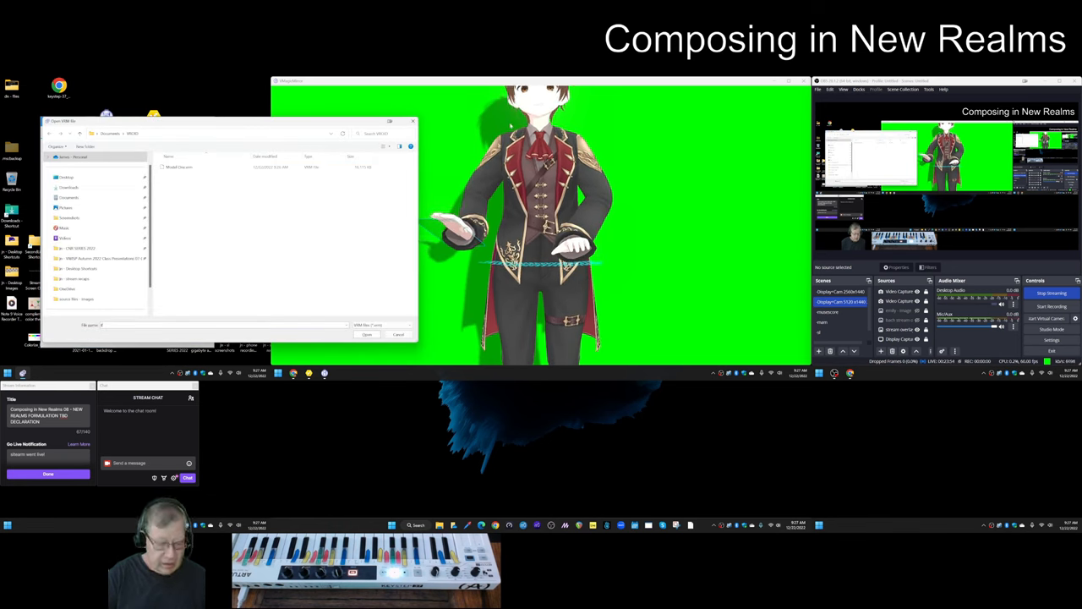
- Bring up the detailed Settings window and move to the Ex.Tracker options
left_click(399, 335)
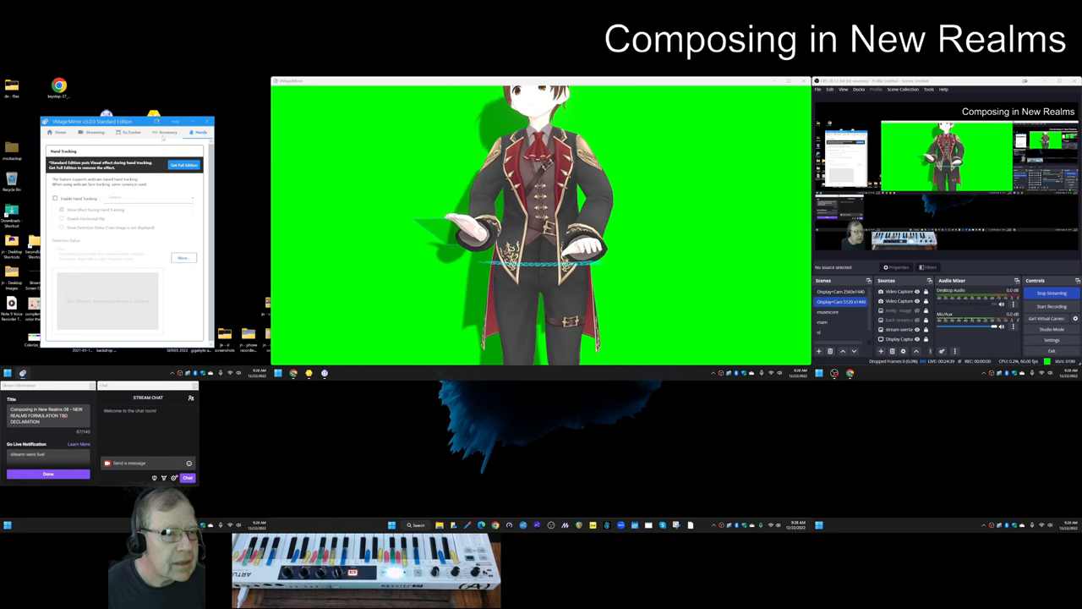
left_click(166, 132)
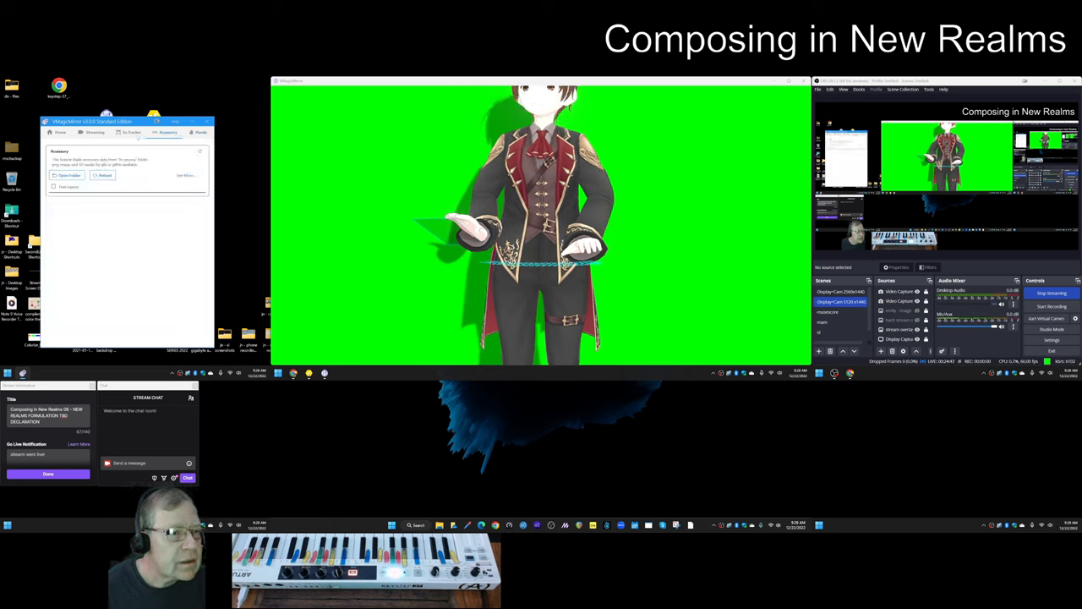
left_click(131, 131)
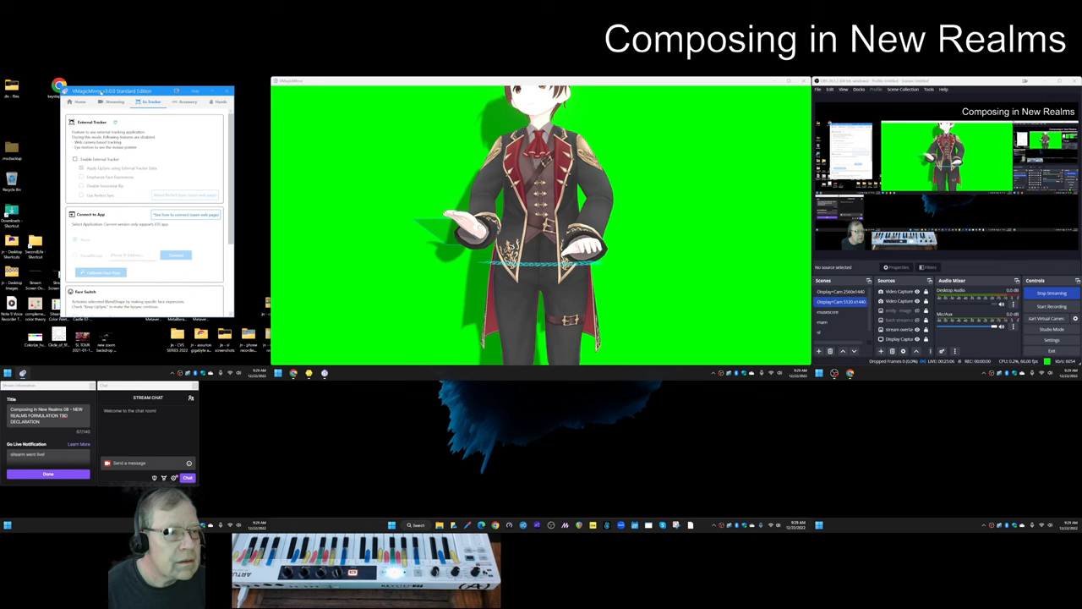
- On Streaming, use the Logitech microphone for lip sync with Show Volume on and Sensitivity 15
left_click(115, 101)
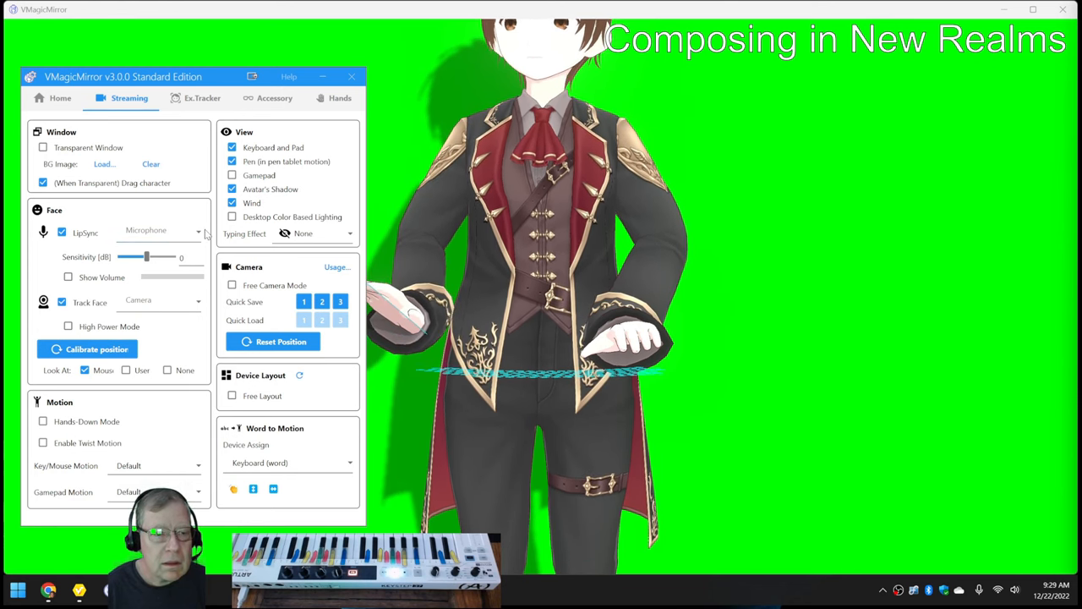
left_click(198, 230)
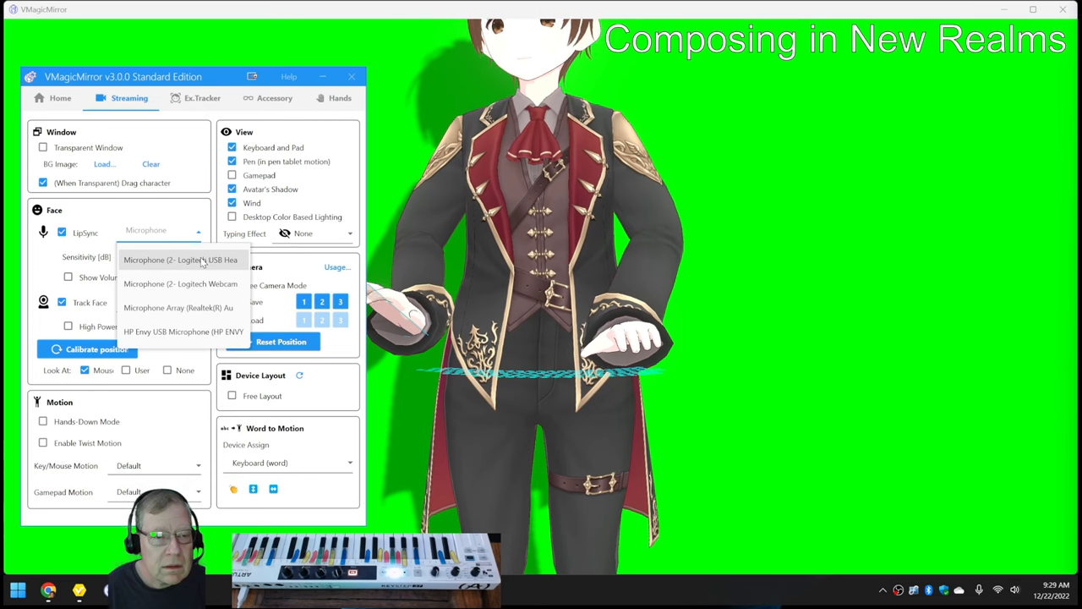
left_click(179, 261)
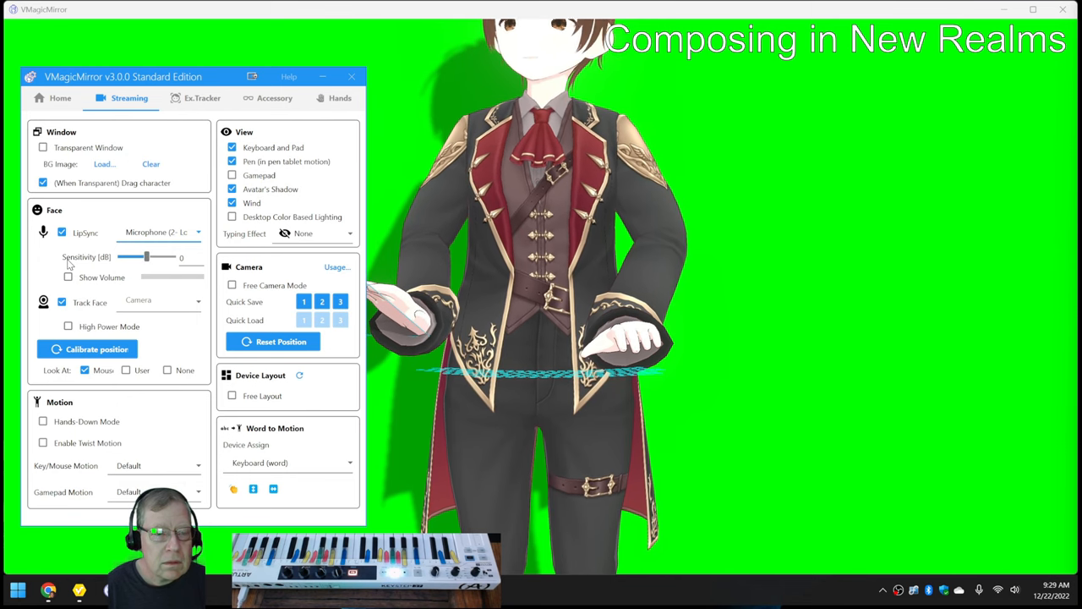
left_click(68, 277)
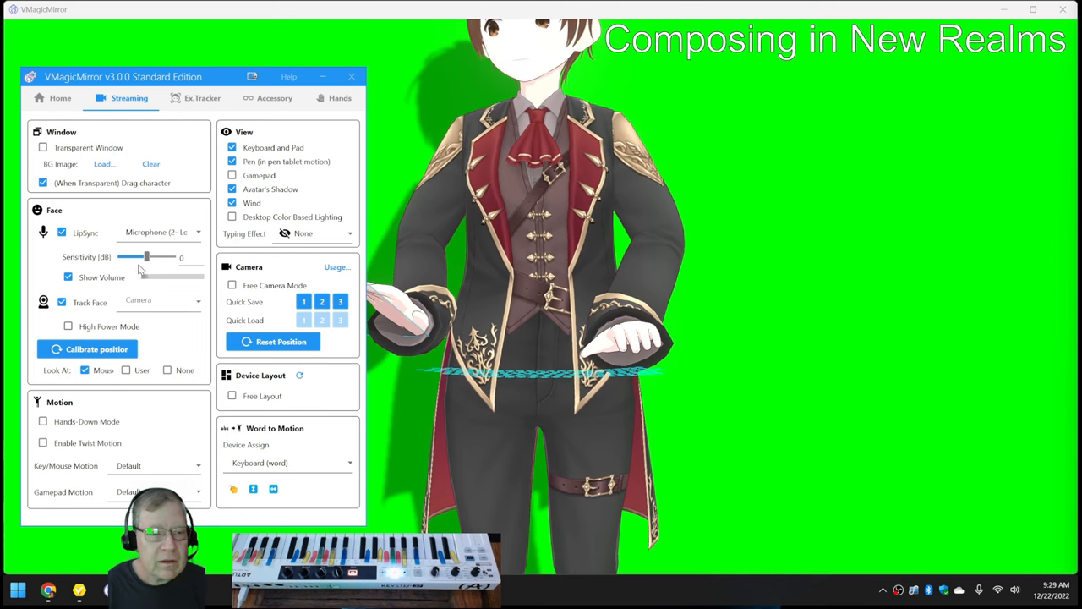
left_click_drag(146, 257, 155, 257)
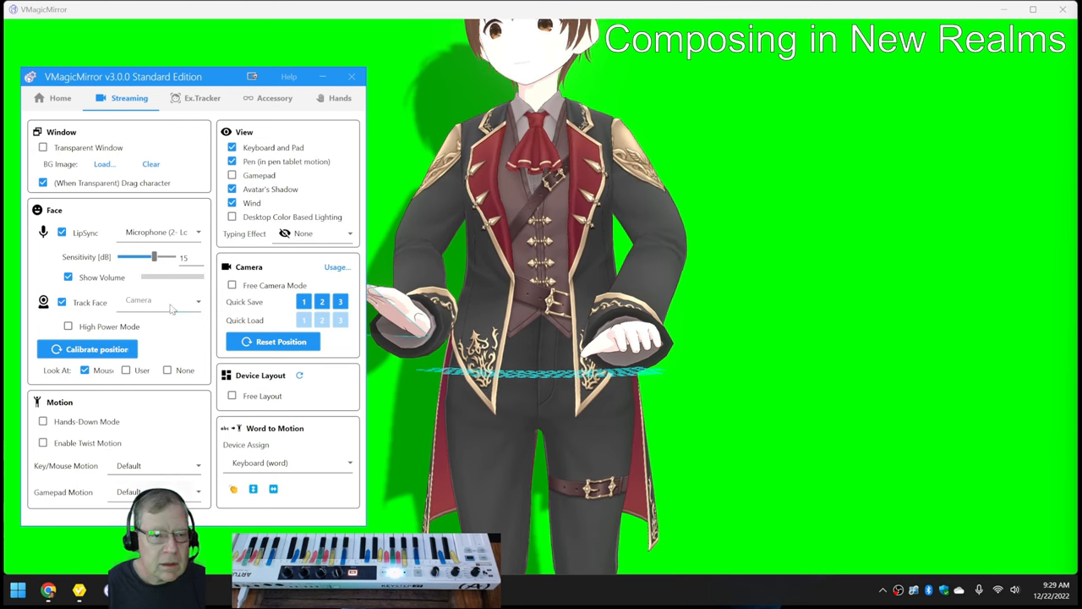
- Select the HP ENVY laptop camera for Track Face
left_click(198, 301)
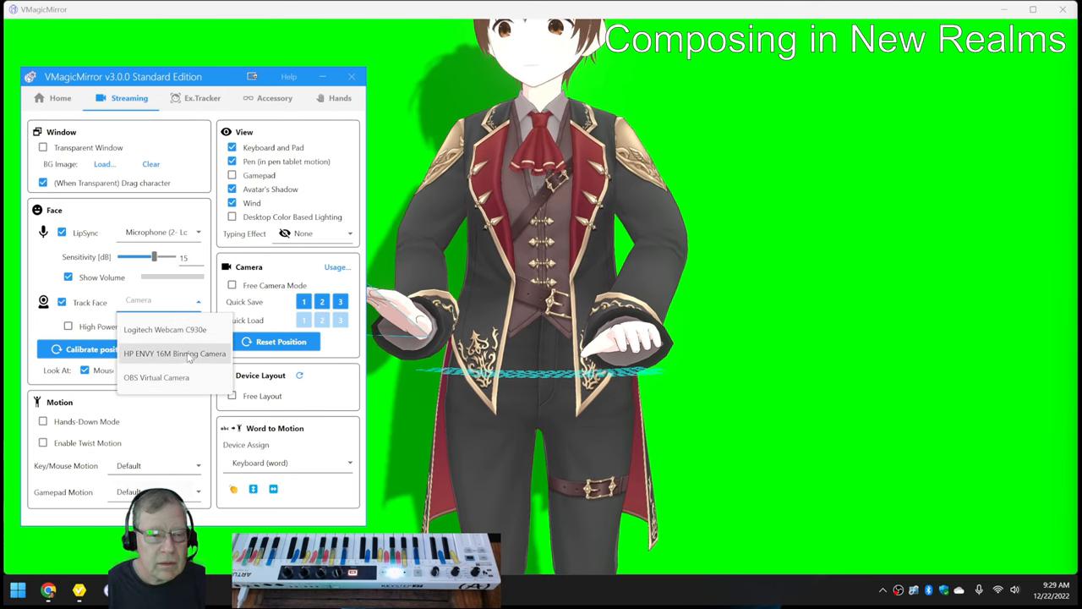
left_click(174, 353)
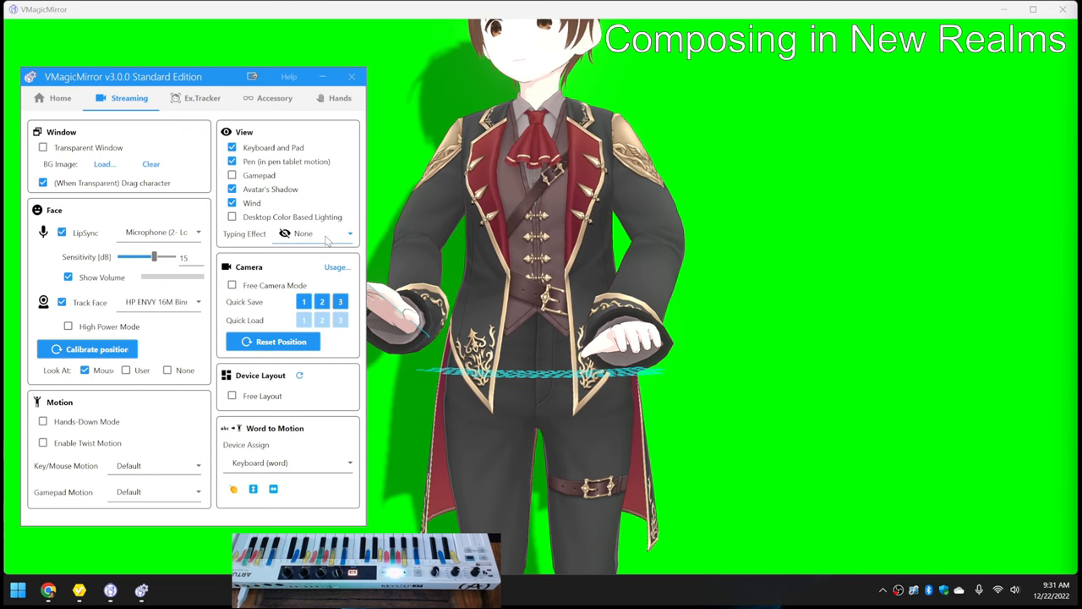
- Keep Typing Effect on None and hide Keyboard and Pad, Pen and Avatar's Shadow
left_click(346, 234)
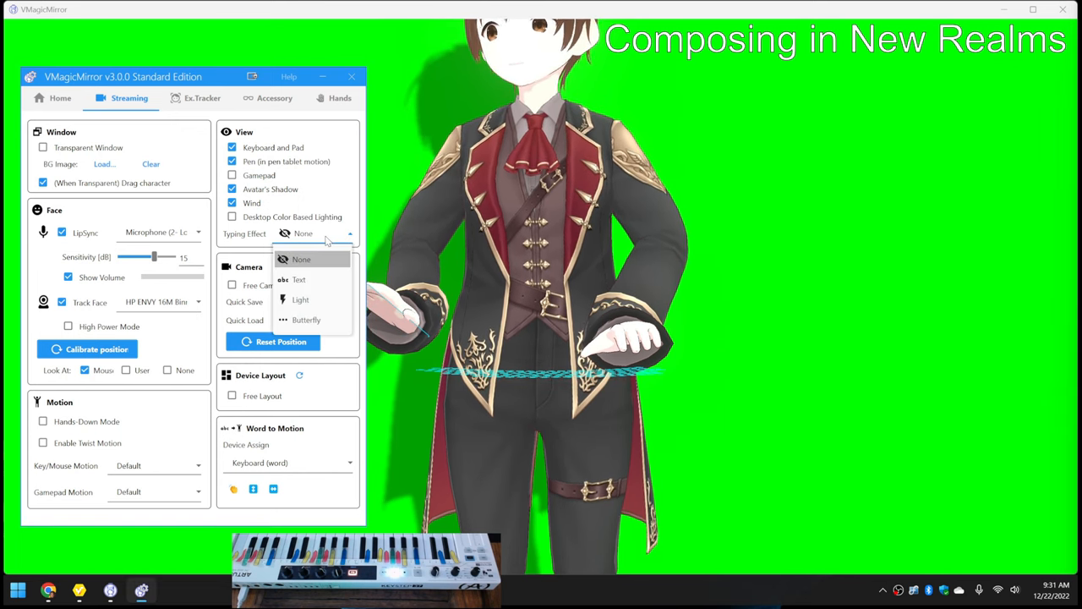
left_click(301, 259)
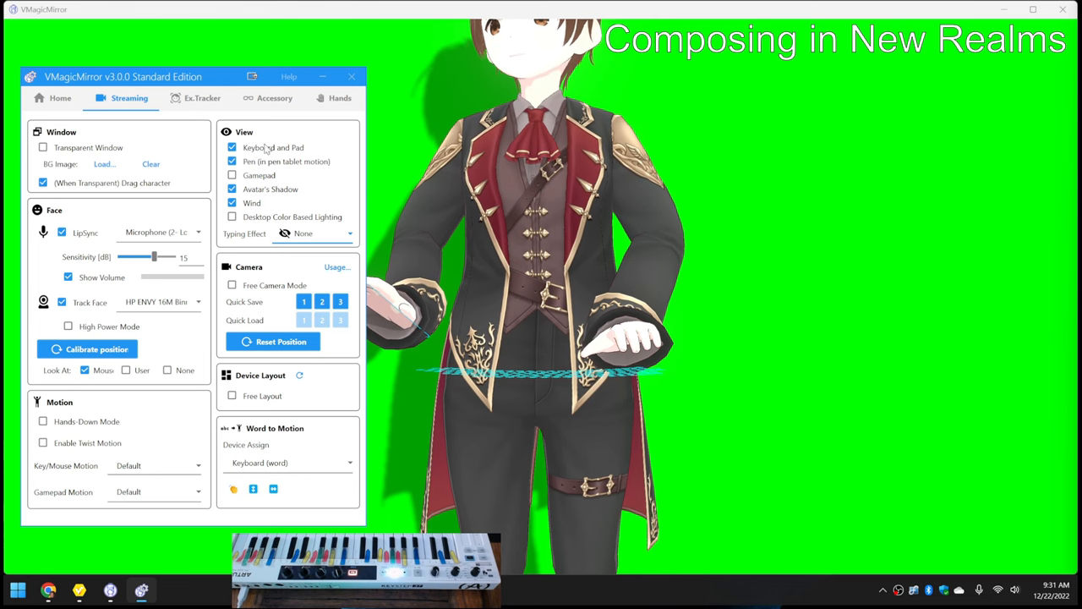
left_click(231, 147)
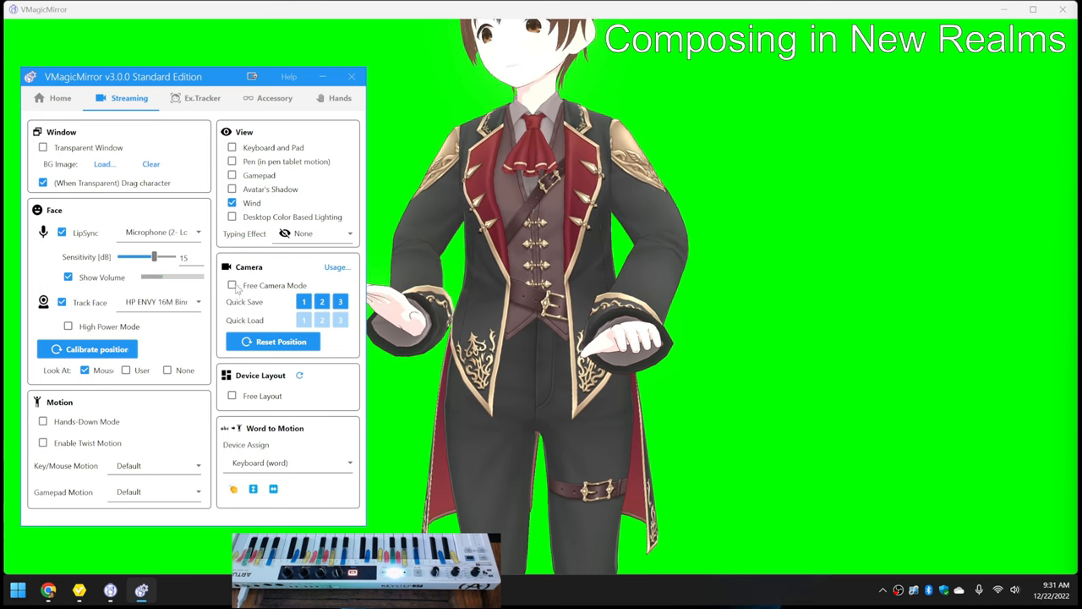
left_click(233, 284)
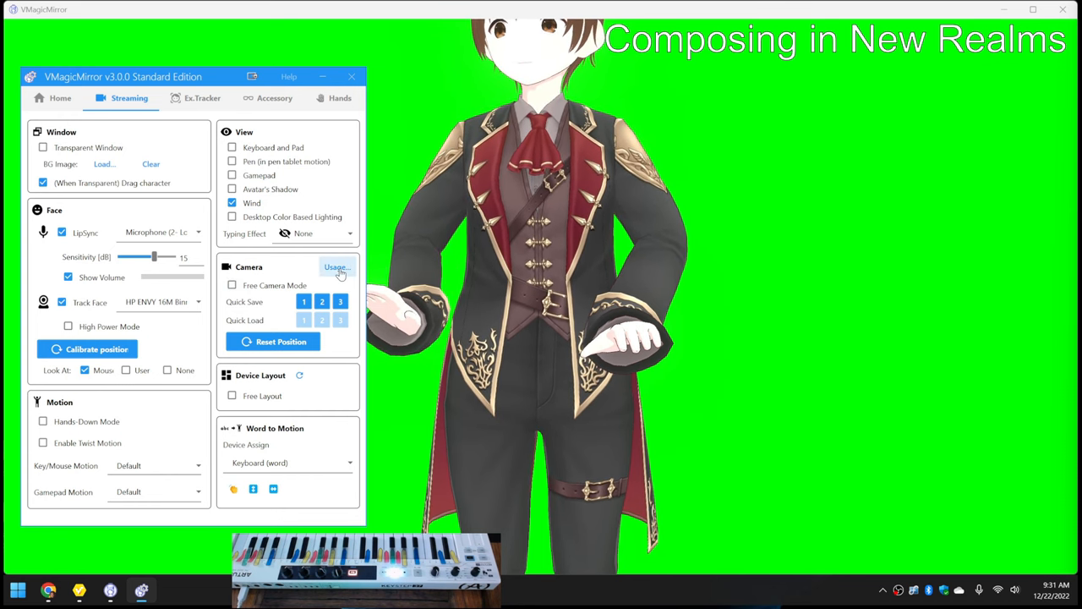
mouse_move(336, 267)
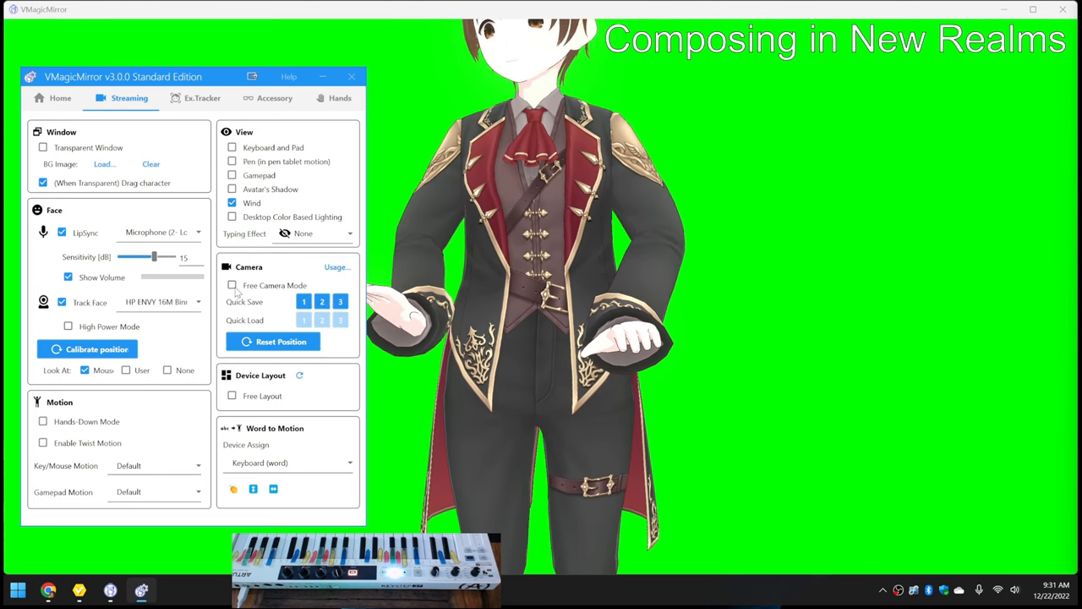
- Enable Free Camera Mode and view its Usage help for camera controls
left_click(233, 284)
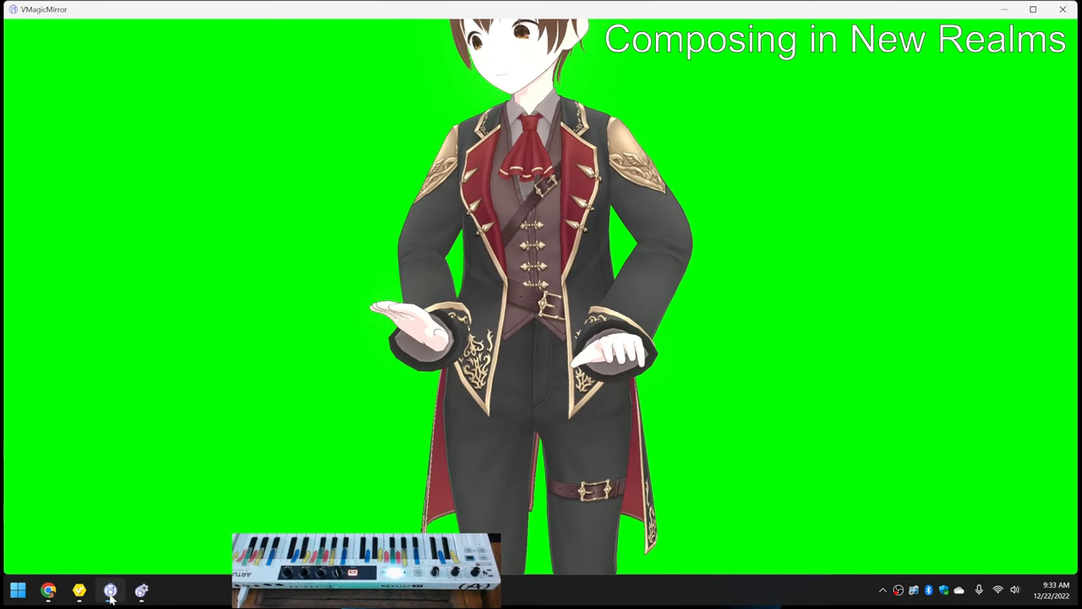
left_click(112, 590)
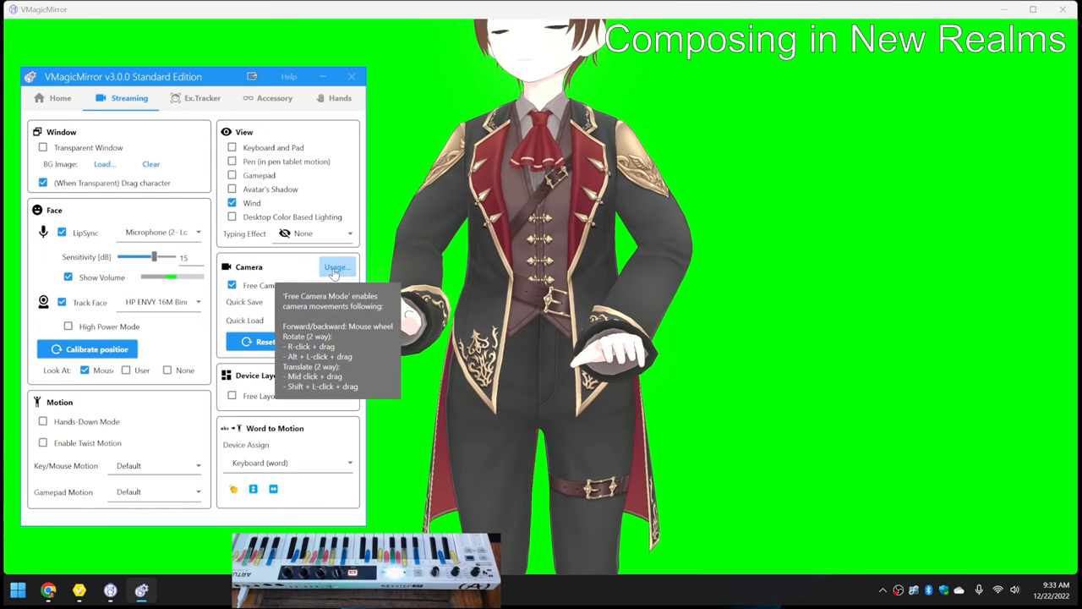
mouse_move(341, 267)
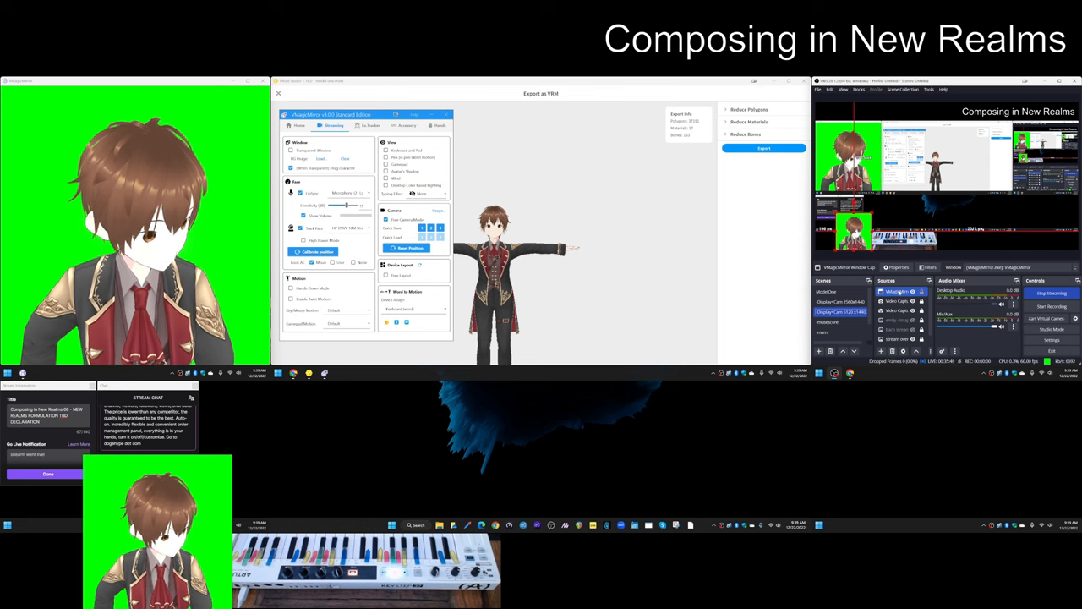
- Add a Chroma Key filter to the VMagicMirror source and close the Filters window
right_click(892, 291)
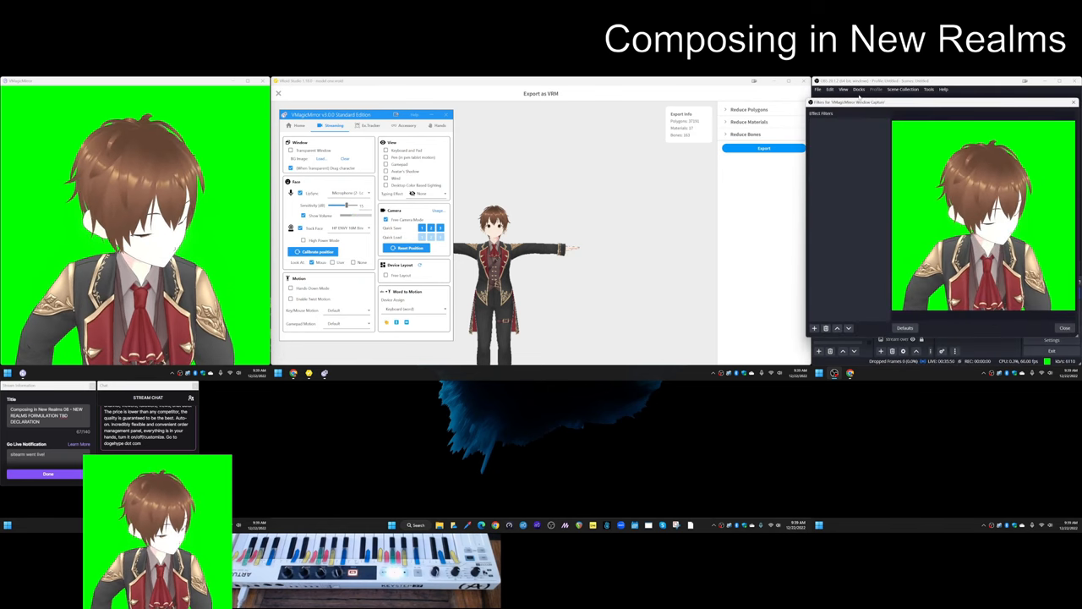
left_click(815, 328)
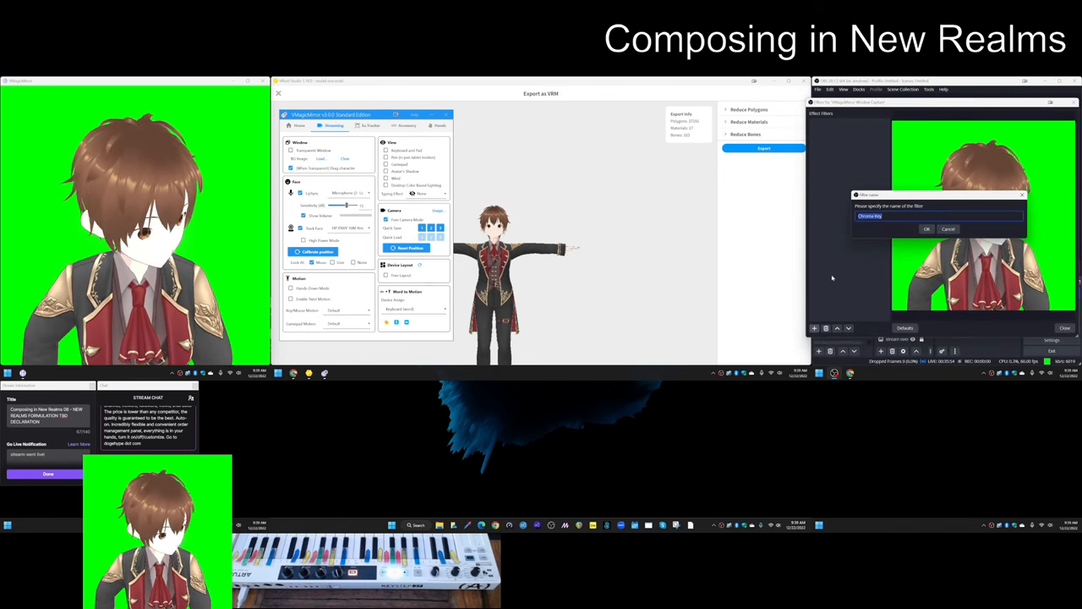
left_click(927, 228)
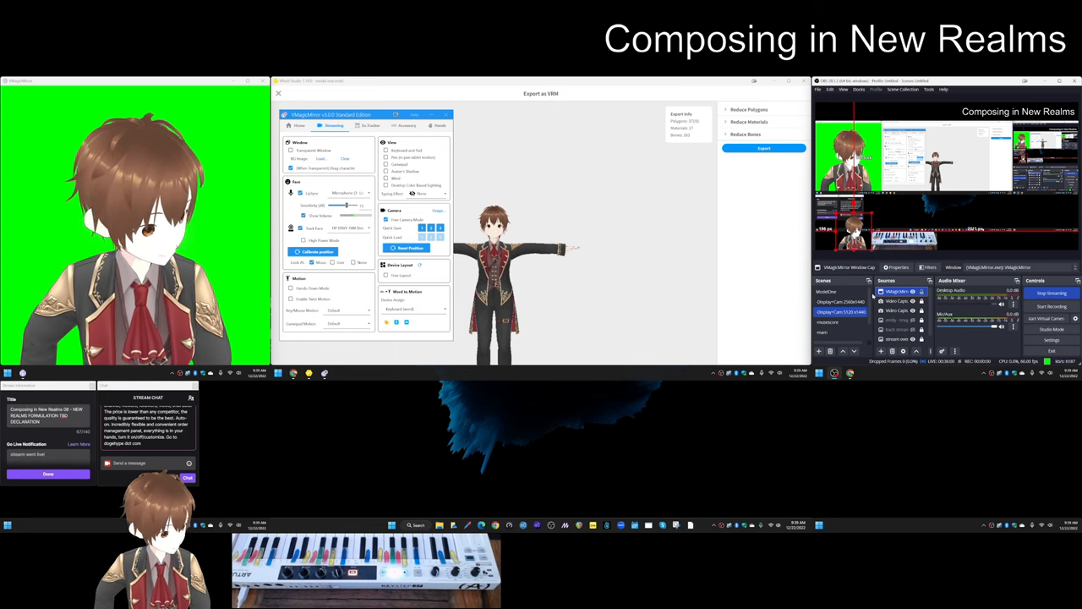
left_click(840, 301)
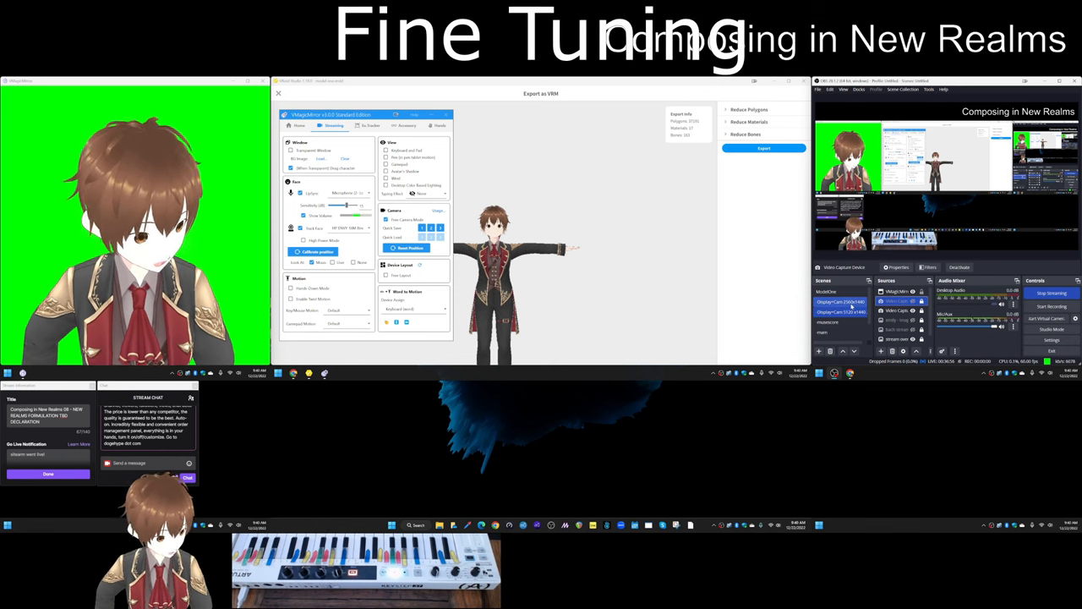
left_click(840, 311)
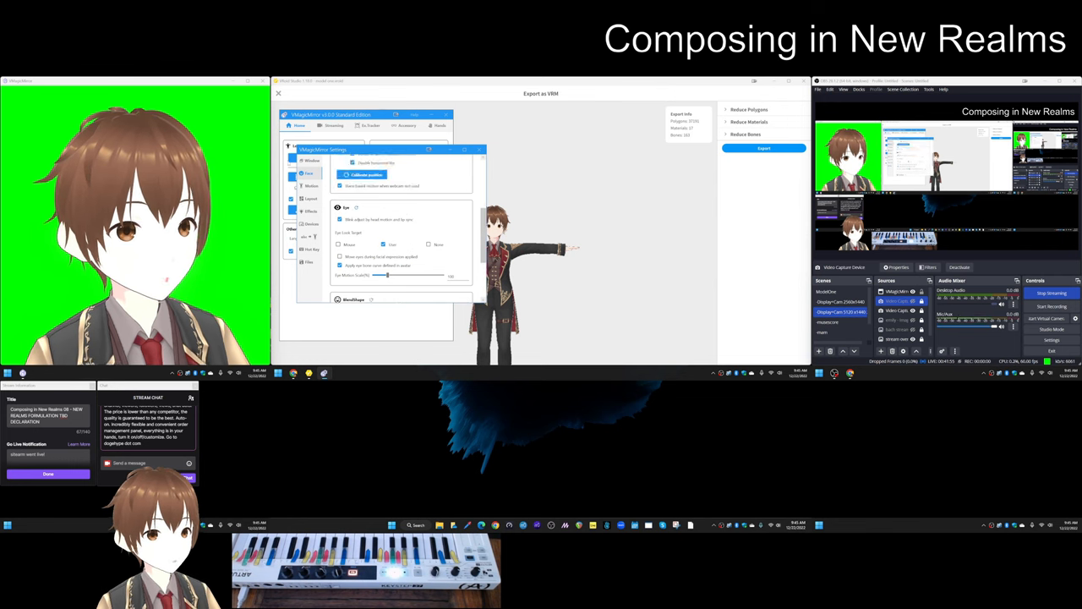
- Switch the Settings window sidebar to the Layout page
left_click(311, 184)
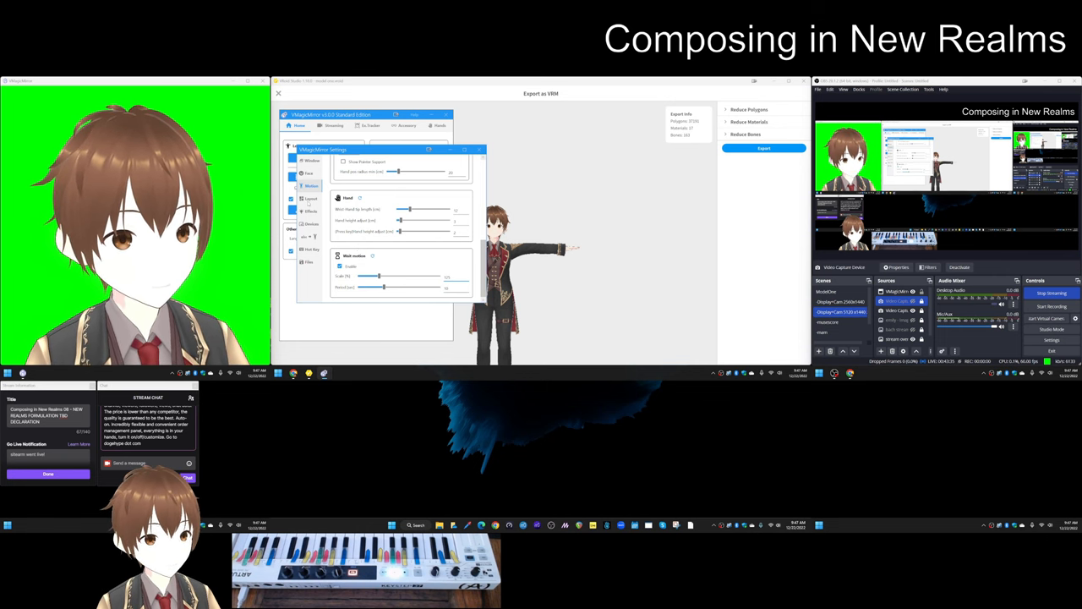
left_click(311, 198)
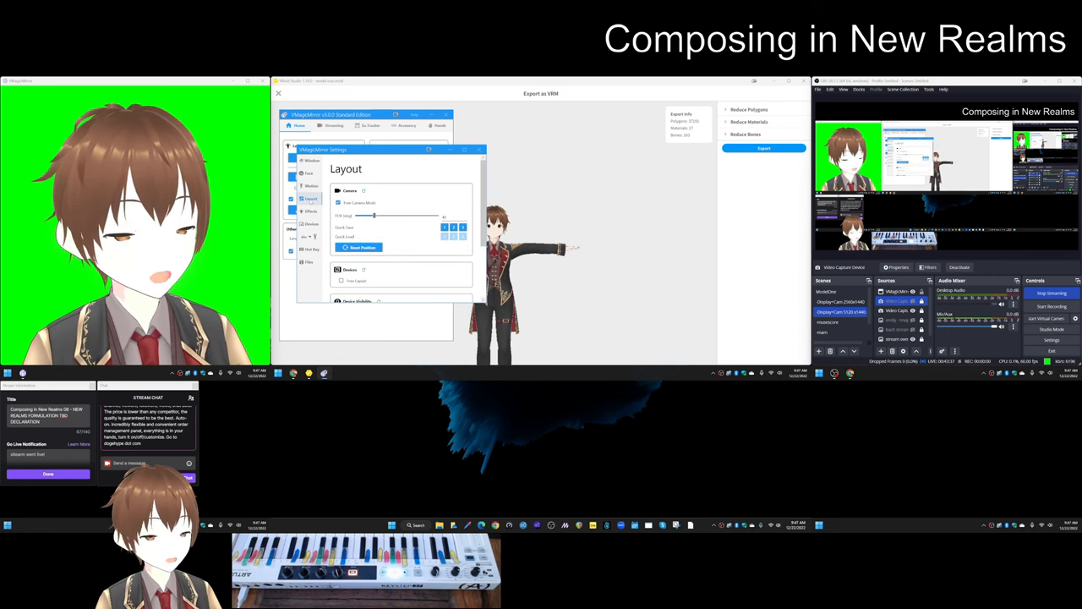
- Review the Motion page sliders, then close the Settings window
left_click(311, 210)
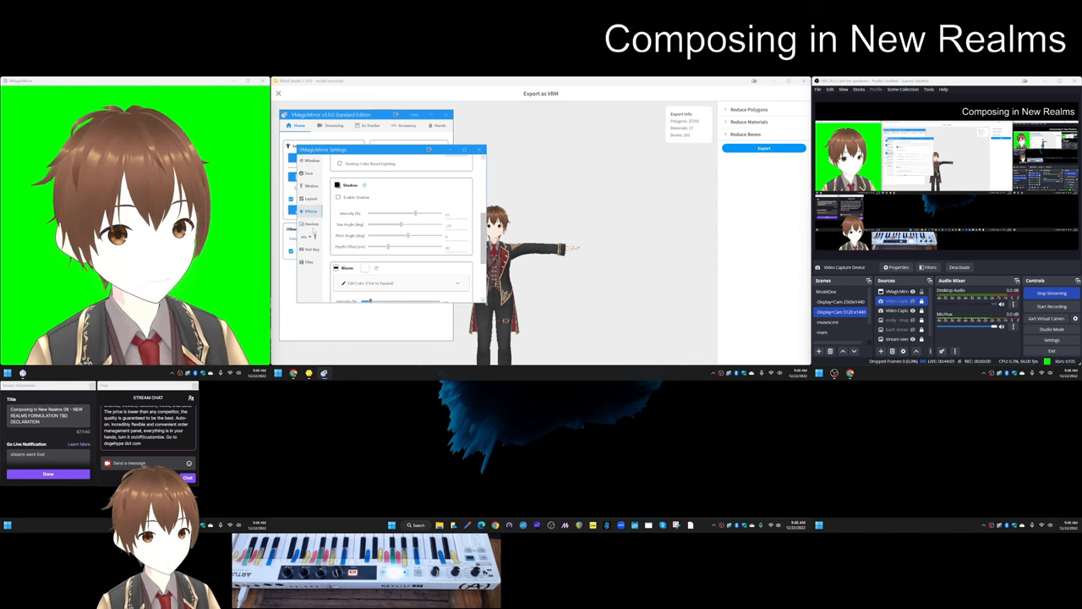
left_click(311, 237)
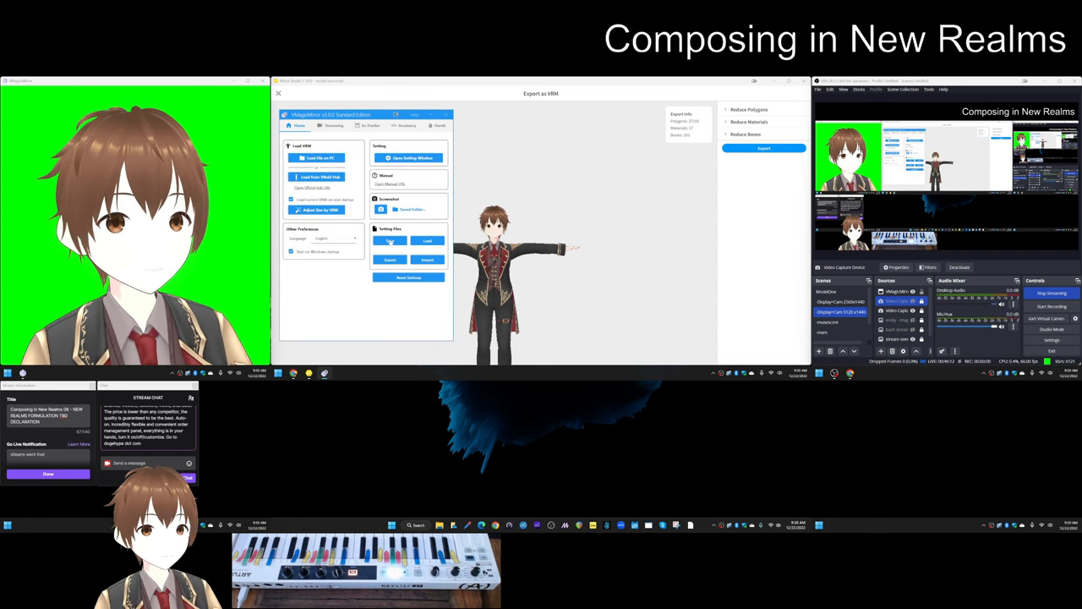
- Clear the VRoid Studio and avatar windows, leaving only the Home panel and OBS
left_click(389, 240)
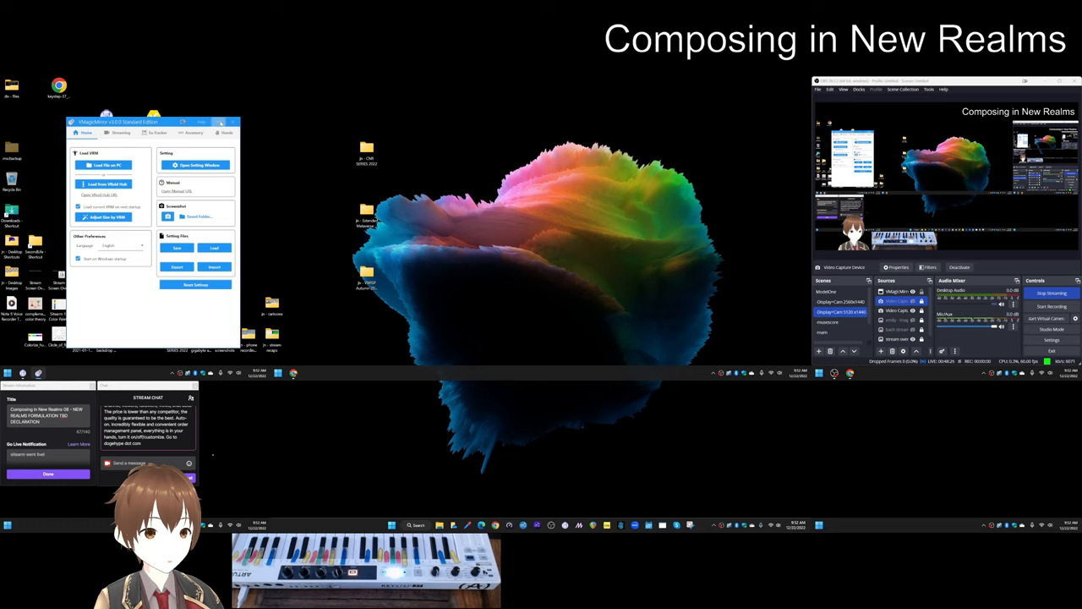
- Minimize the VMagicMirror Home panel so only the desktop remains
left_click(220, 122)
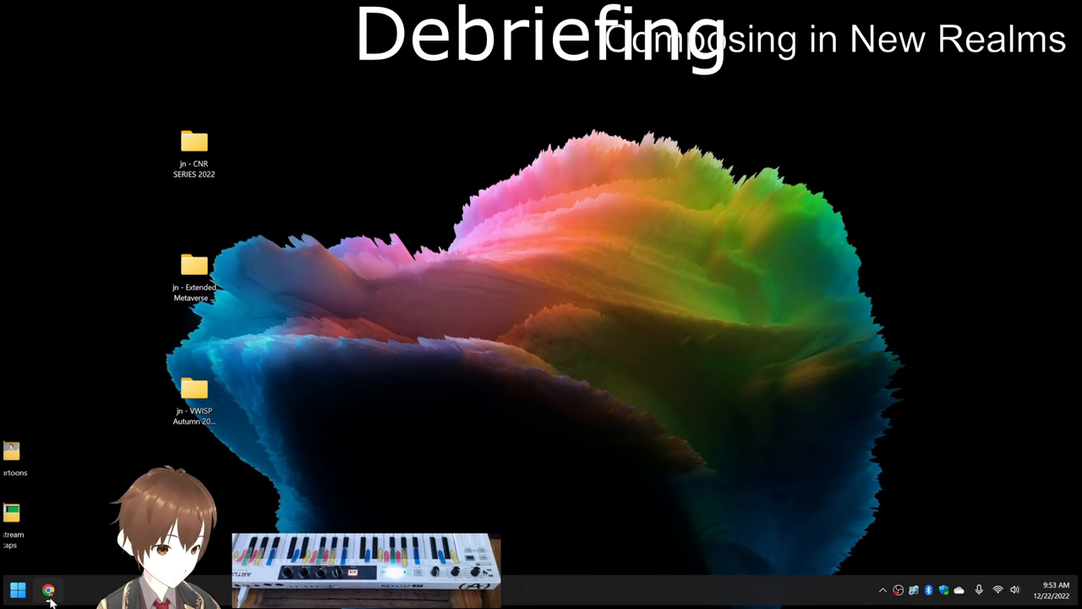
- Review the session notes in Google Sheets, then hide the panel to show the avatar alone on green
left_click(47, 588)
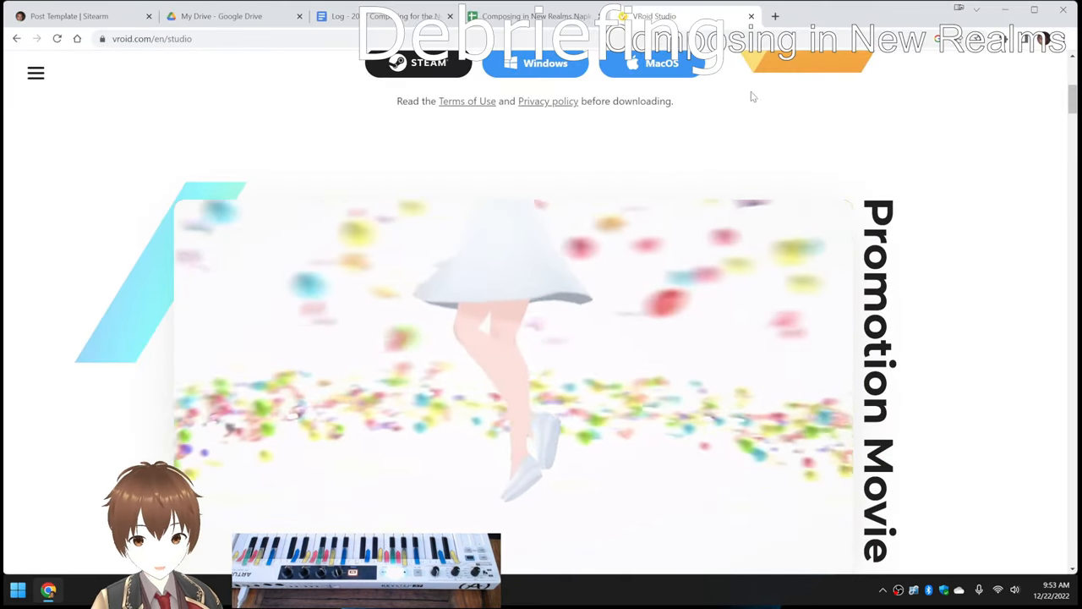
left_click(380, 17)
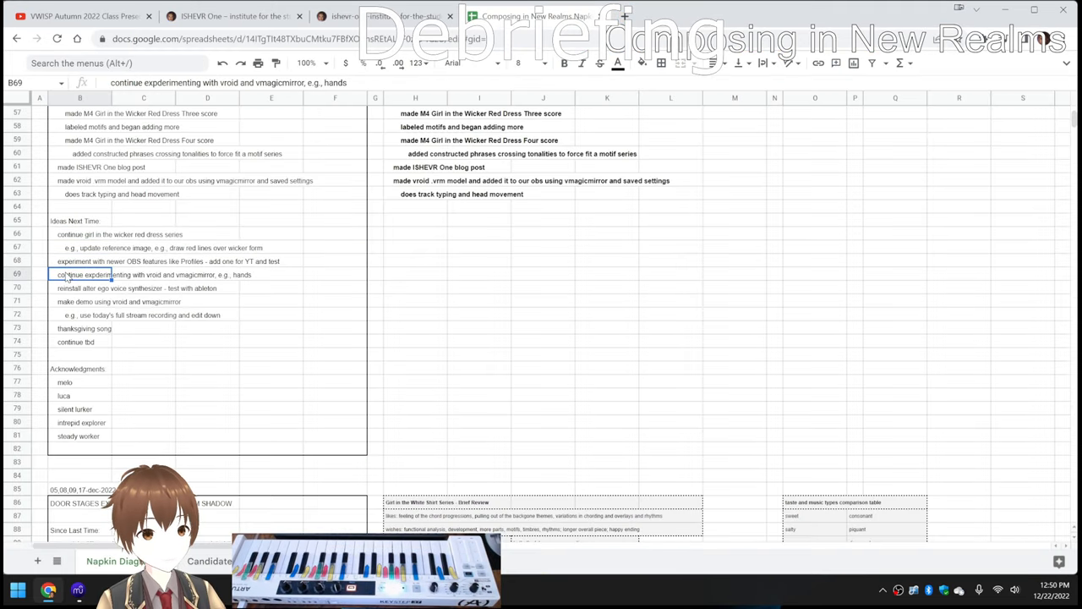
left_click(82, 301)
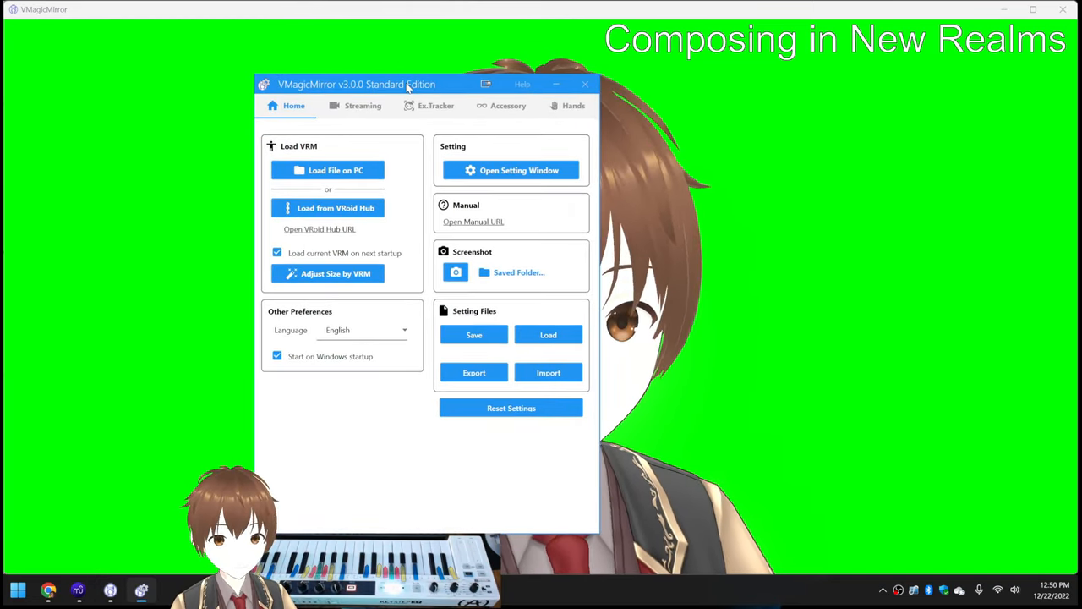
left_click(556, 84)
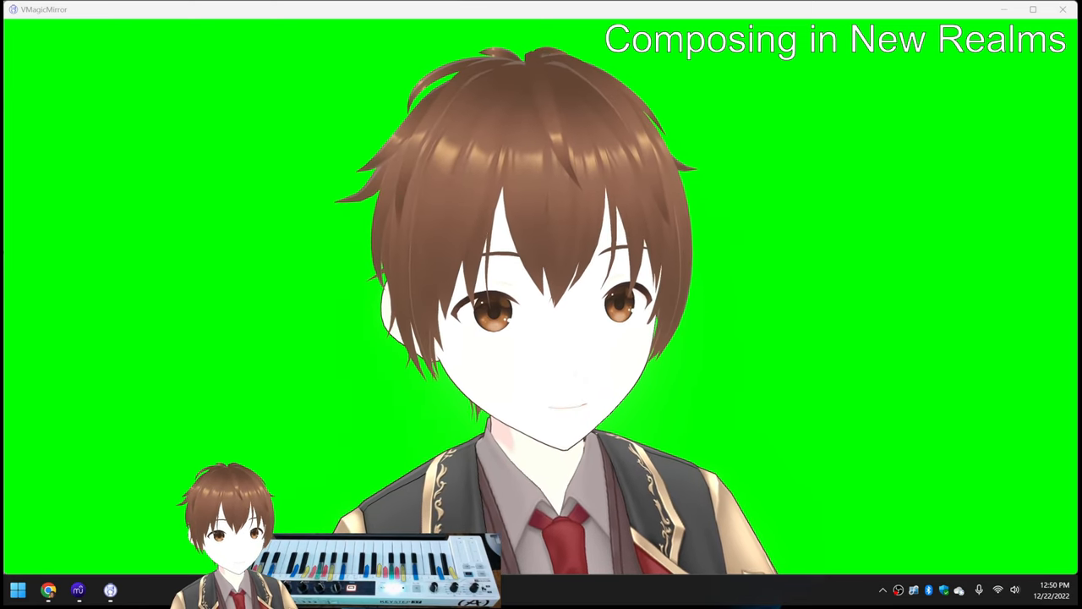